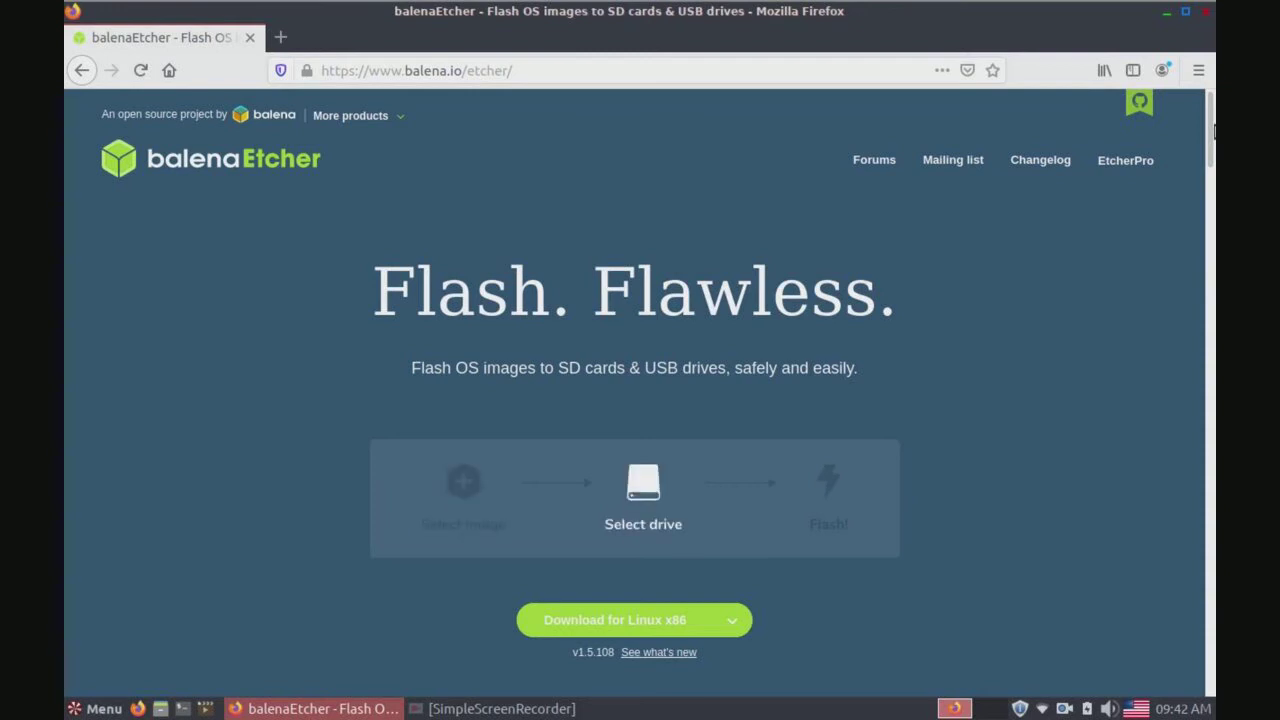
pyautogui.moveTo(248, 203)
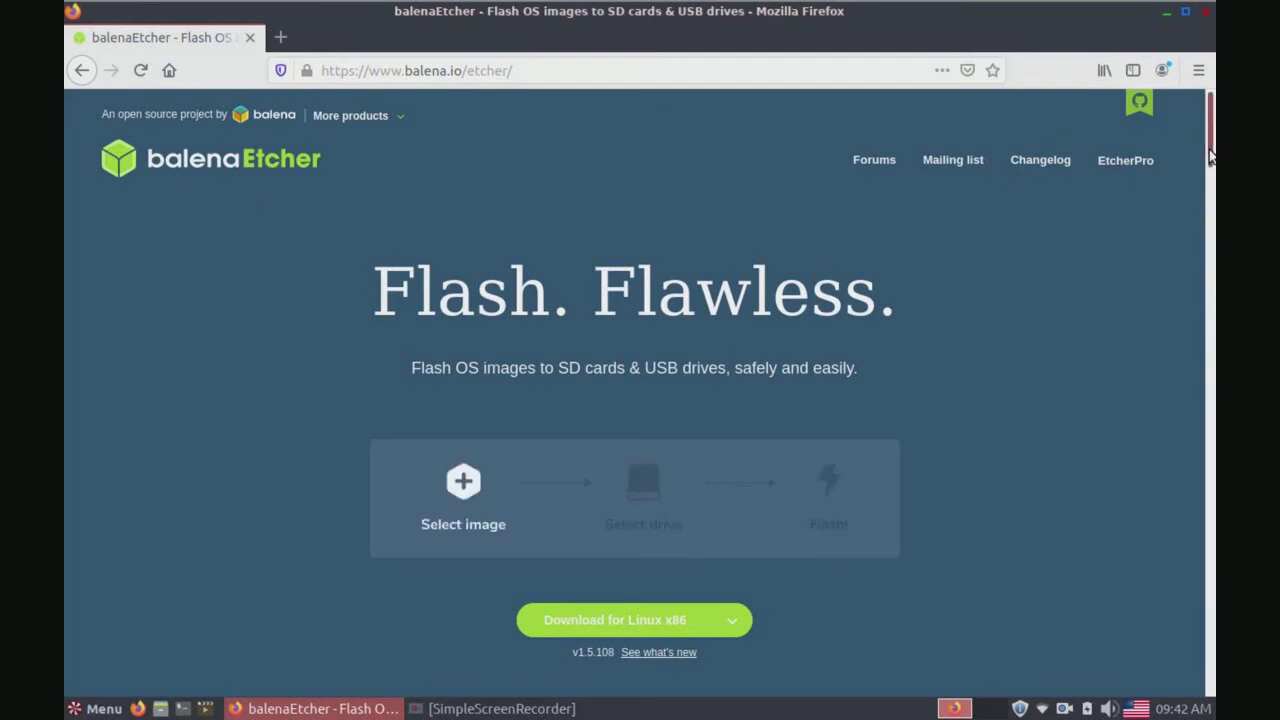
# Scroll past Features to the Get your assets table and Debian (.deb) packages link.
pyautogui.scroll(-3)
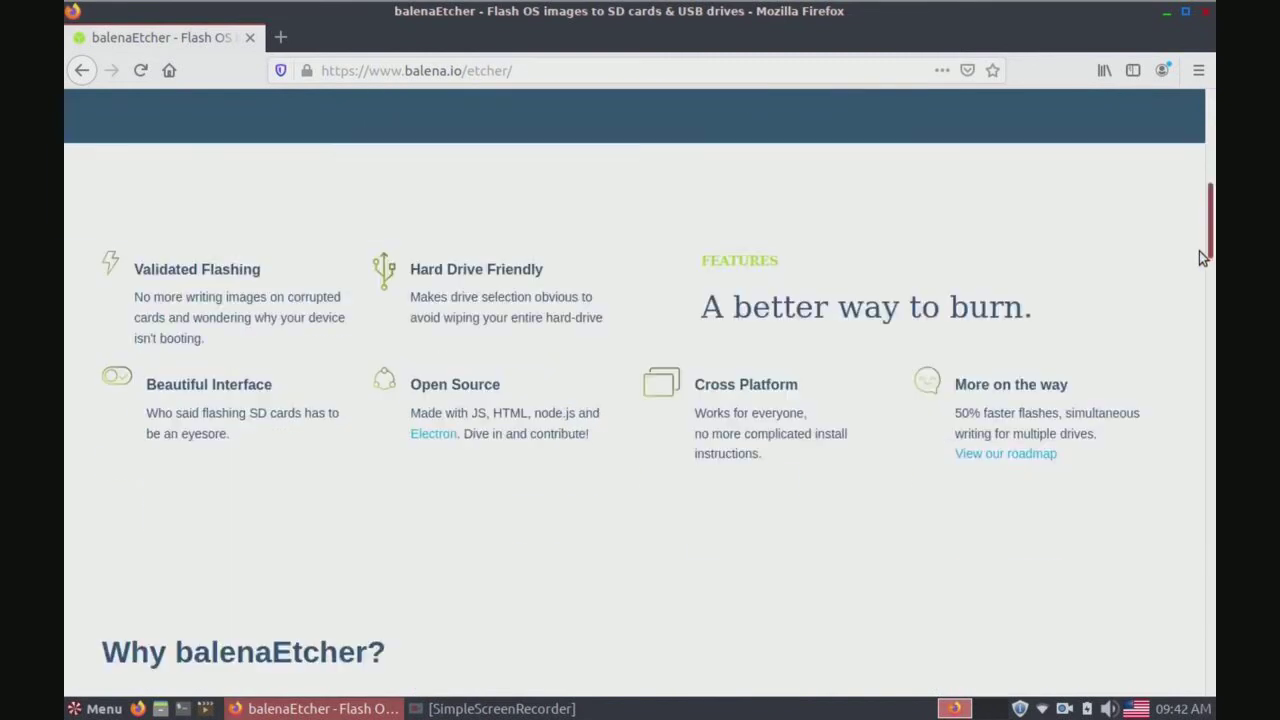
pyautogui.scroll(-3)
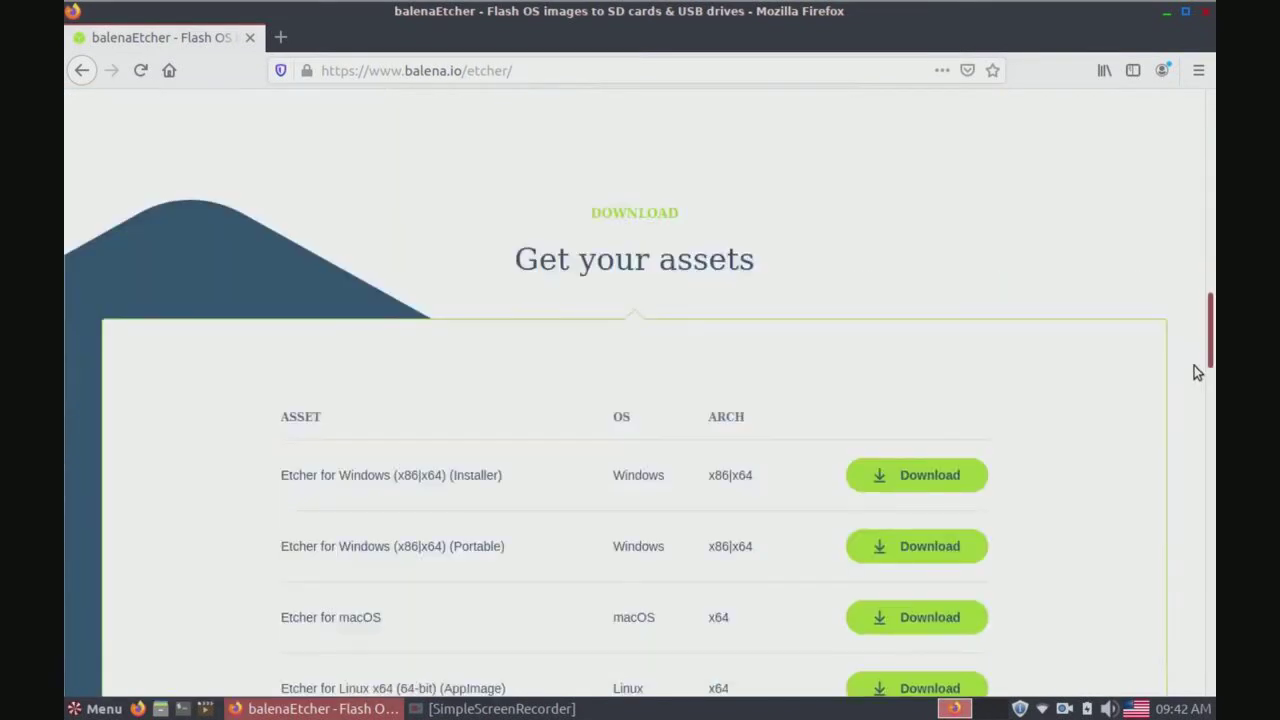
pyautogui.scroll(-3)
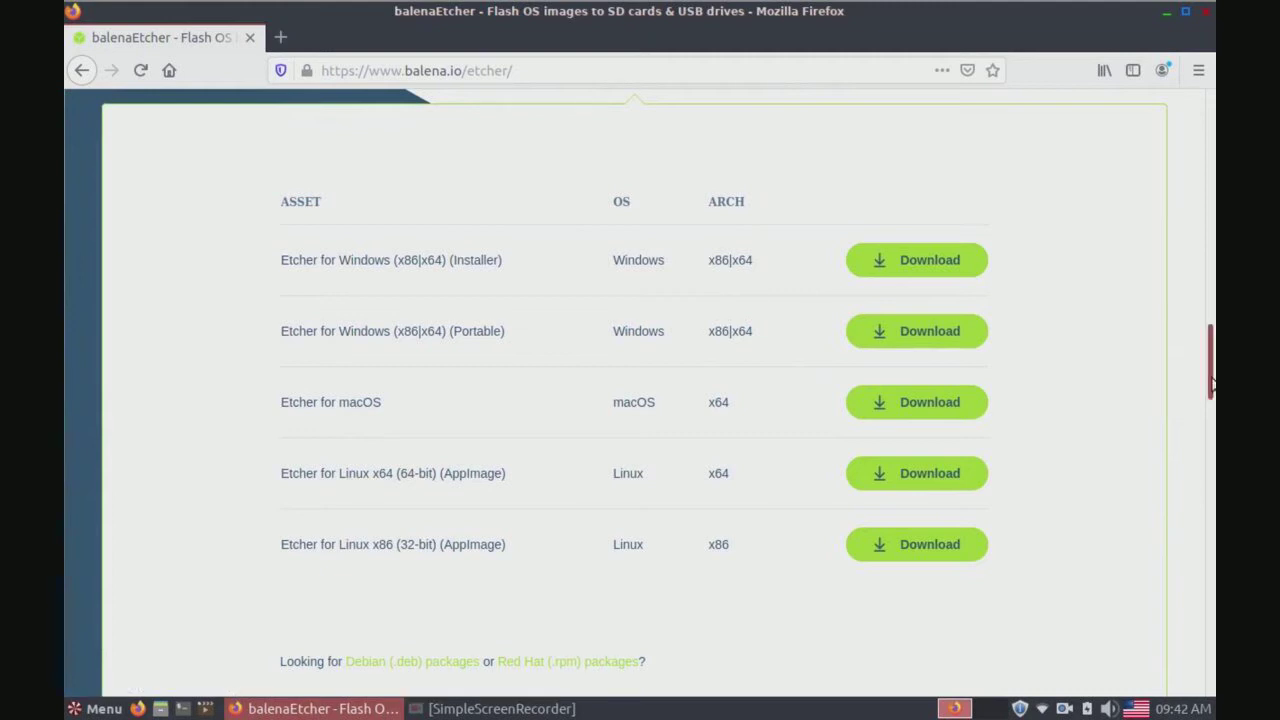
pyautogui.scroll(-3)
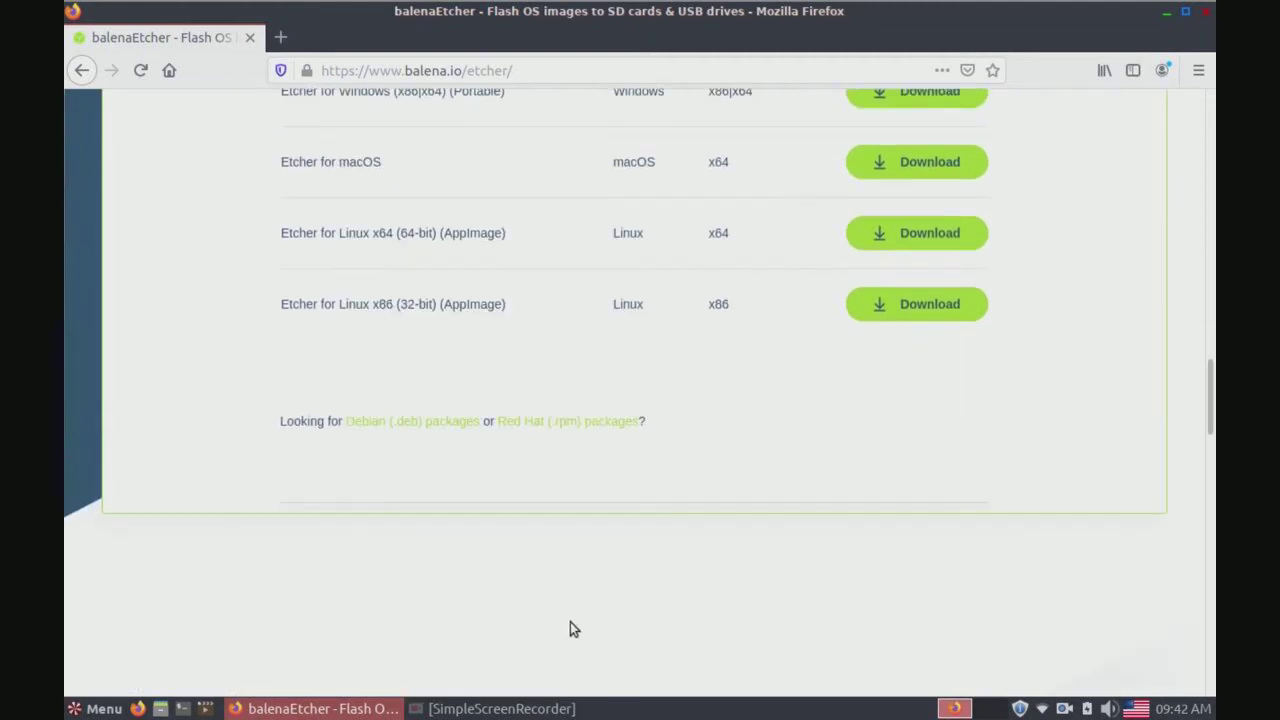
pyautogui.moveTo(548, 431)
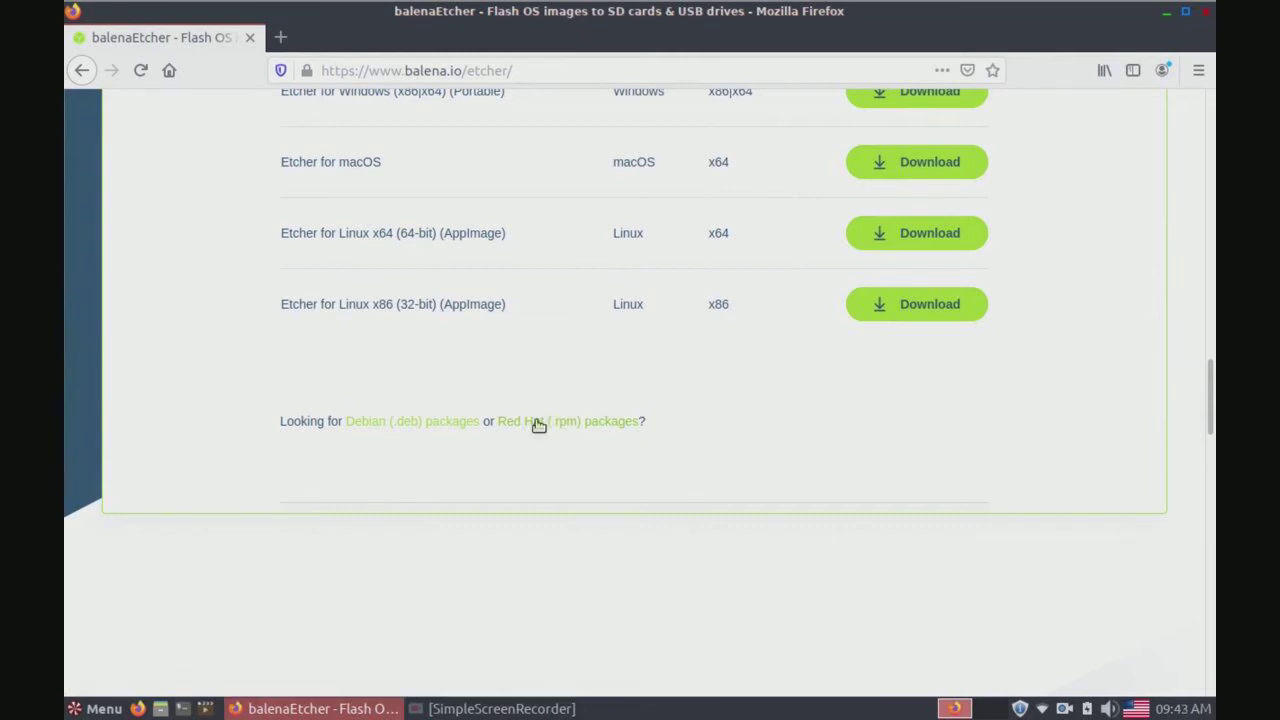
pyautogui.moveTo(410, 438)
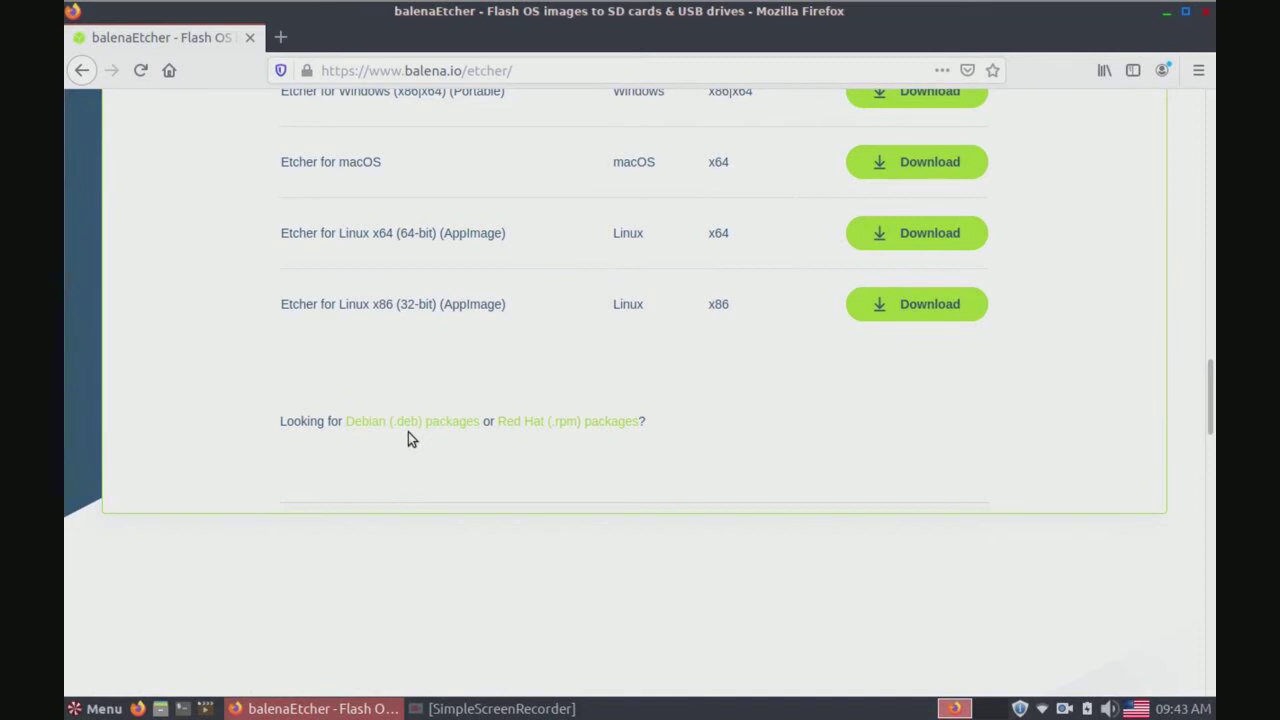
pyautogui.moveTo(410, 421)
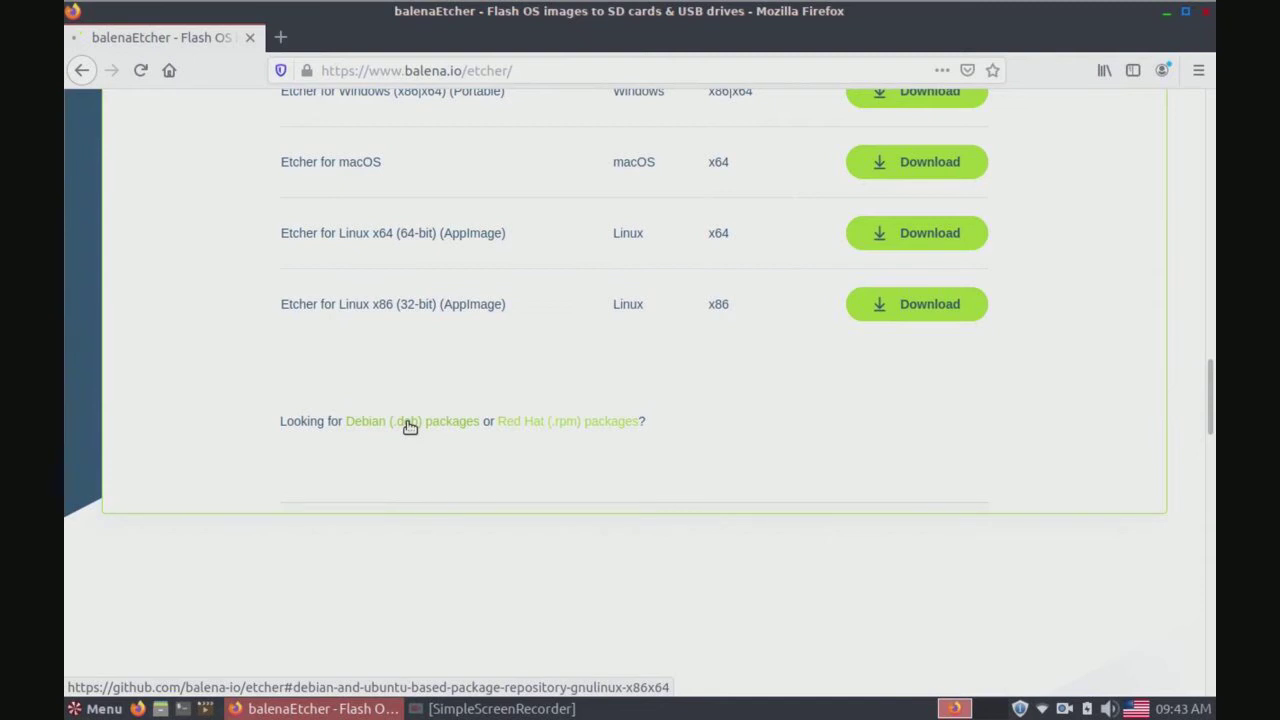
# Follow the Debian (.deb) packages link to GitHub's Debian and Ubuntu repository instructions.
pyautogui.click(384, 420)
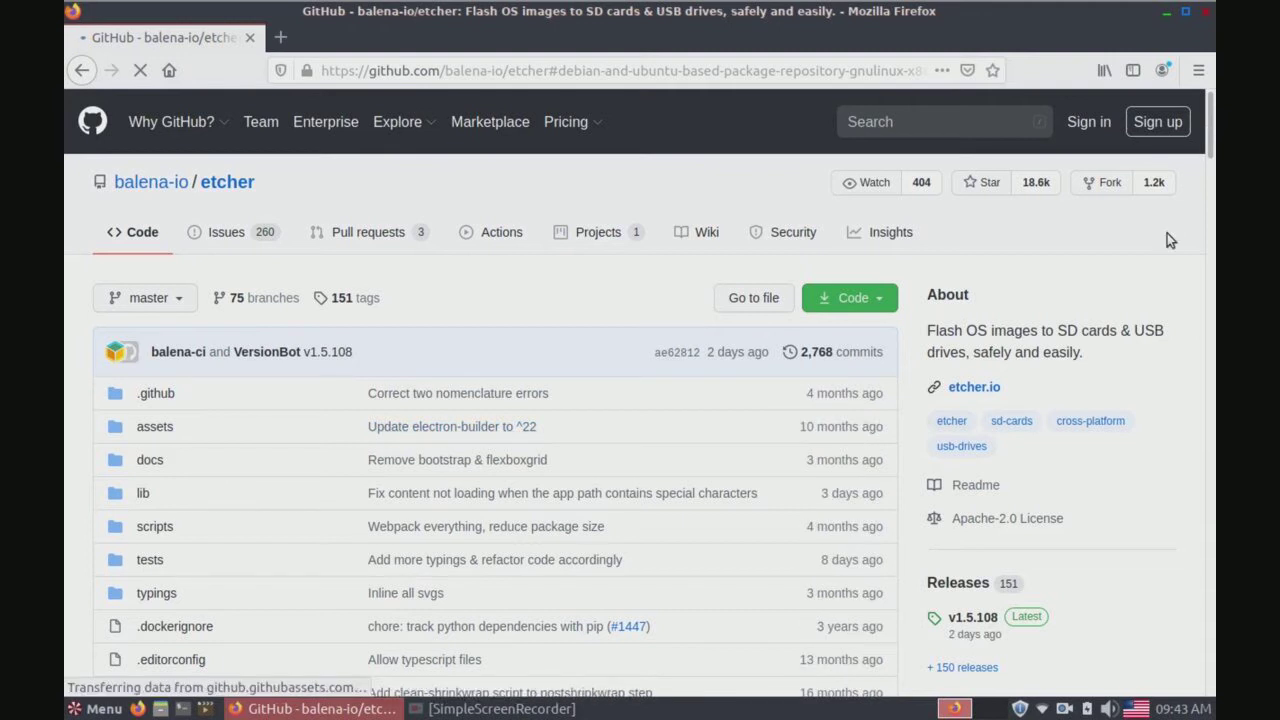
pyautogui.scroll(-3)
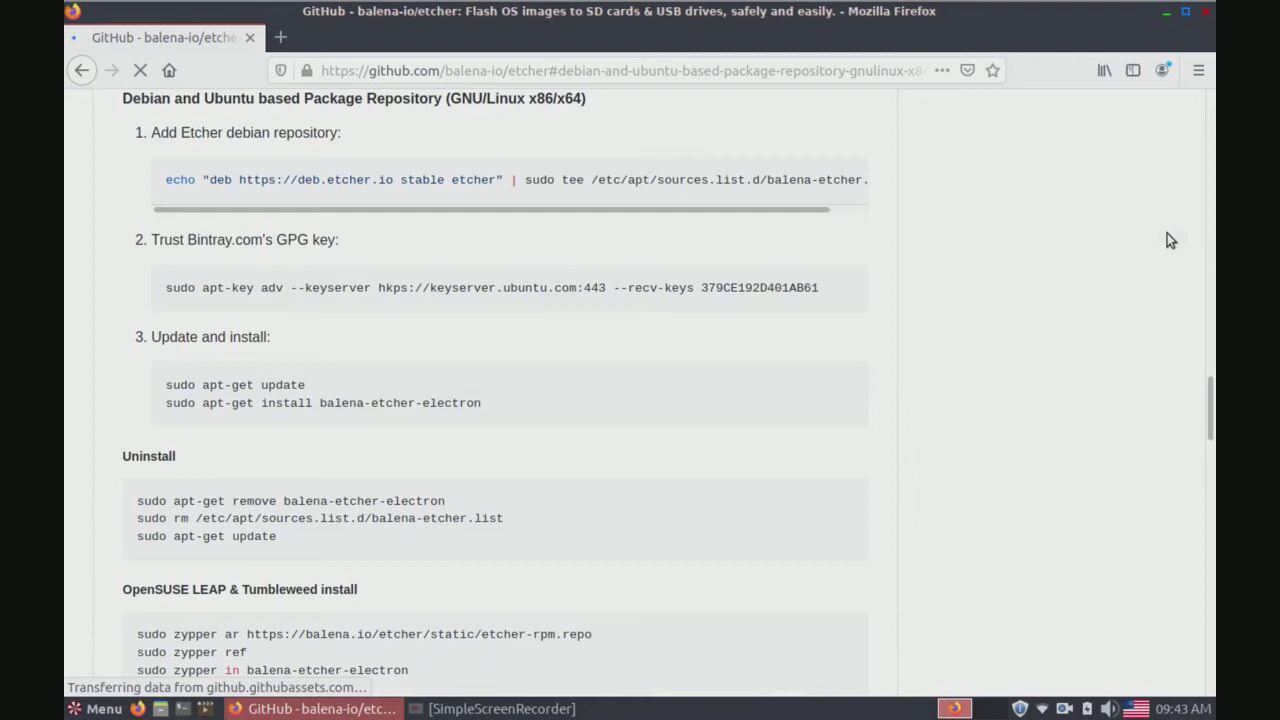
pyautogui.moveTo(452, 219)
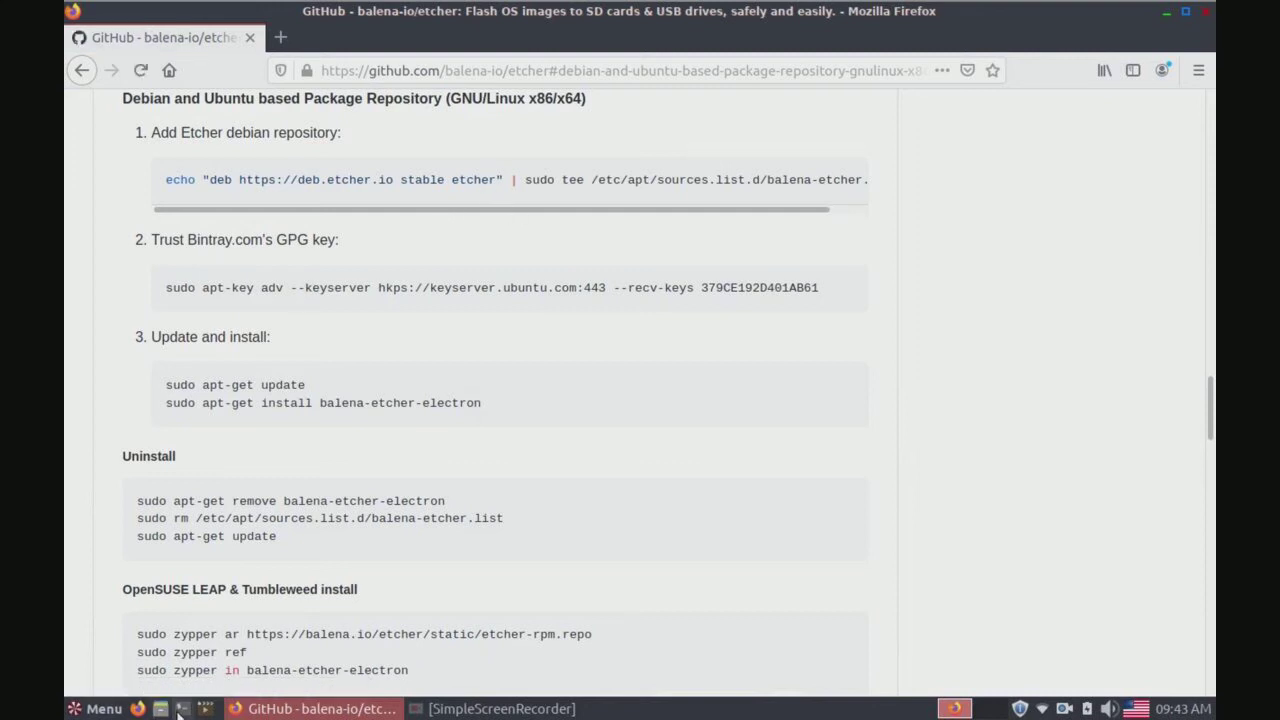
pyautogui.moveTo(750, 407)
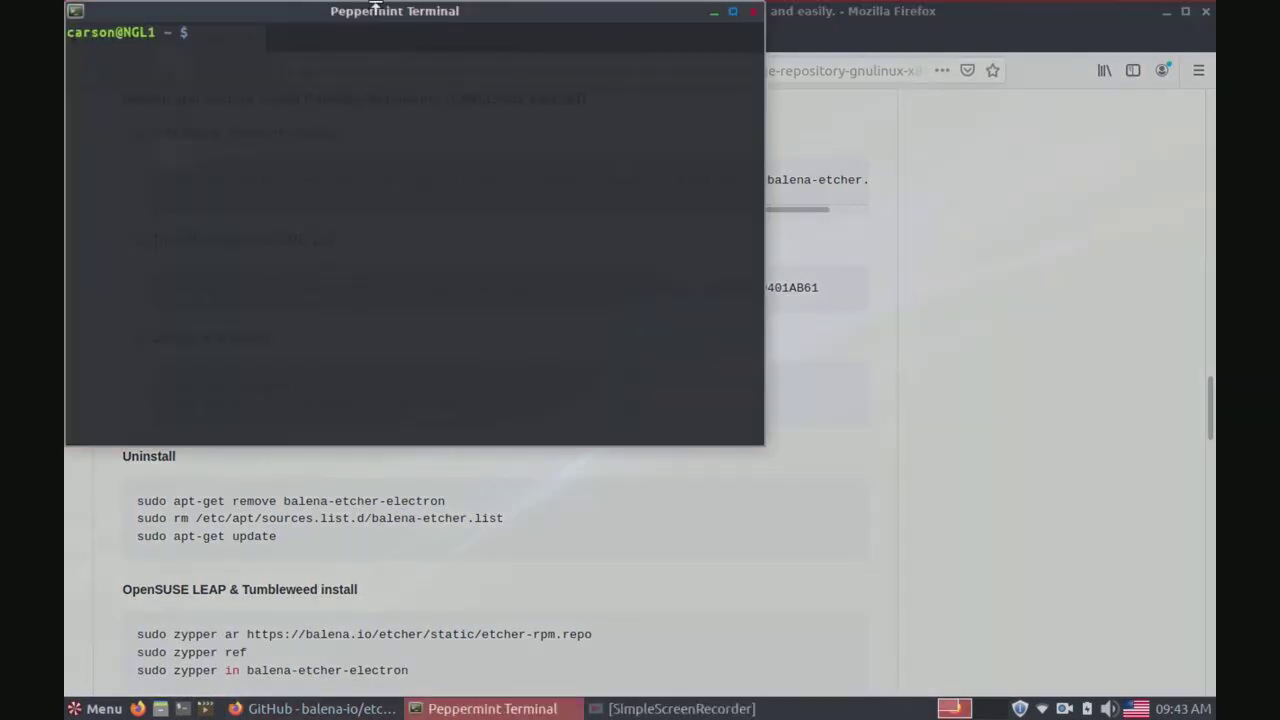
# Paste and run the echo command adding the Etcher repository, entering the sudo password.
pyautogui.moveTo(394, 11); pyautogui.dragTo(803, 245)
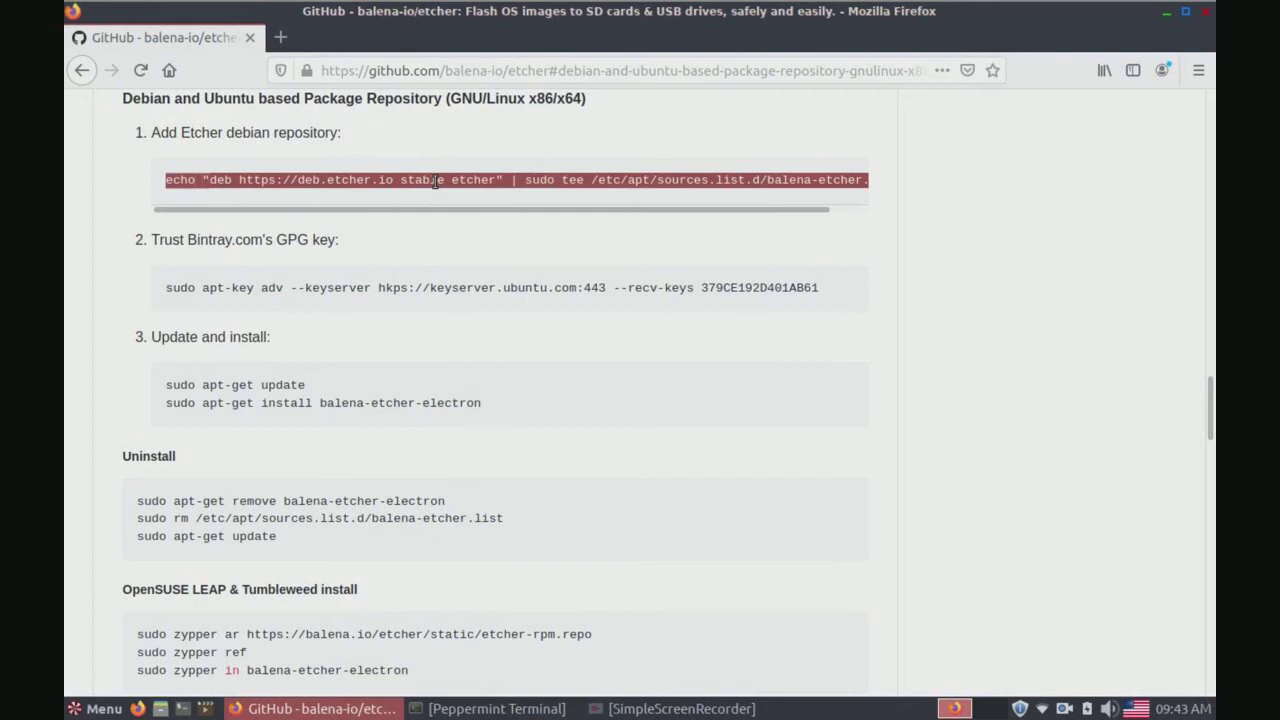
pyautogui.moveTo(559, 597)
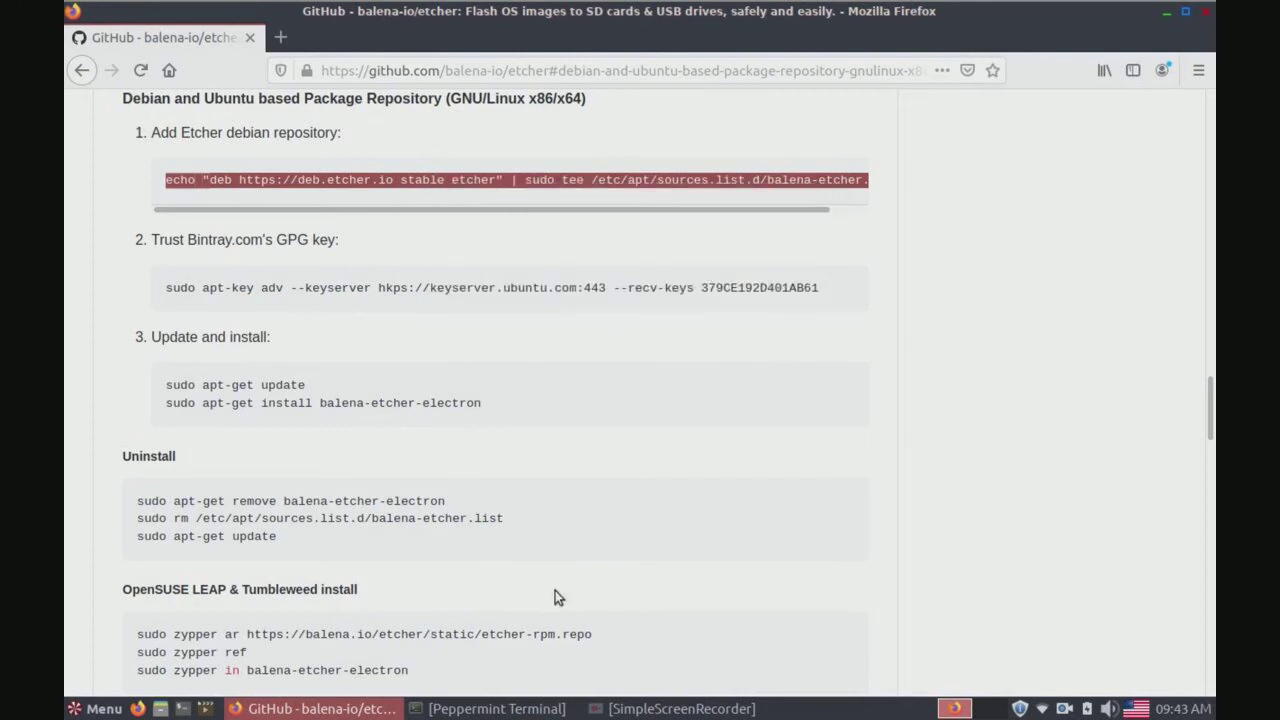
pyautogui.click(491, 708)
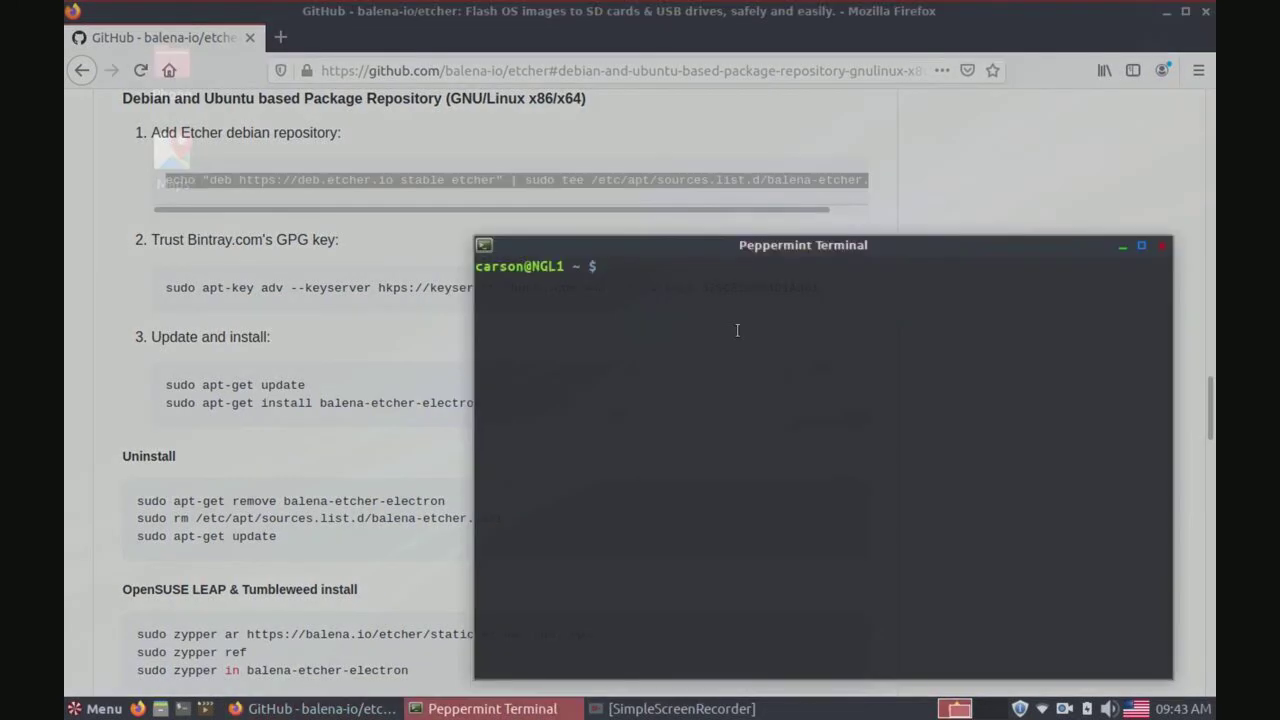
pyautogui.rightClick(737, 330)
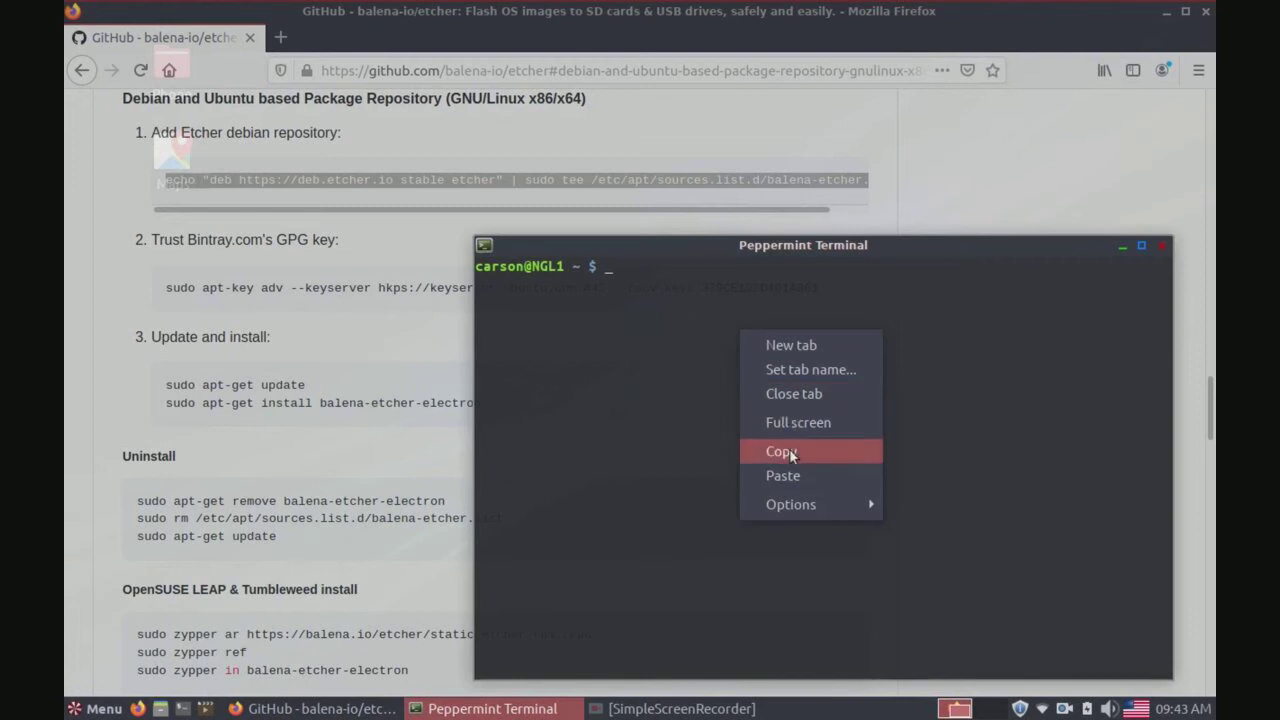
pyautogui.click(783, 475)
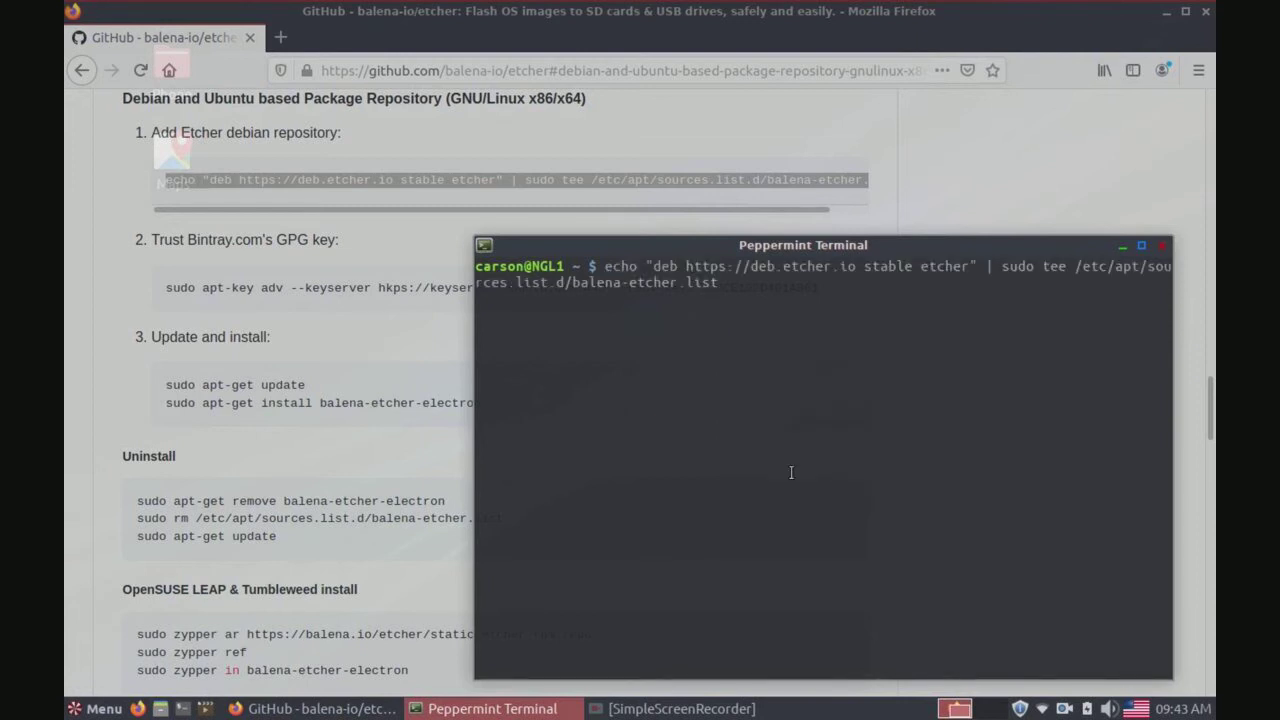
pyautogui.press('Return')
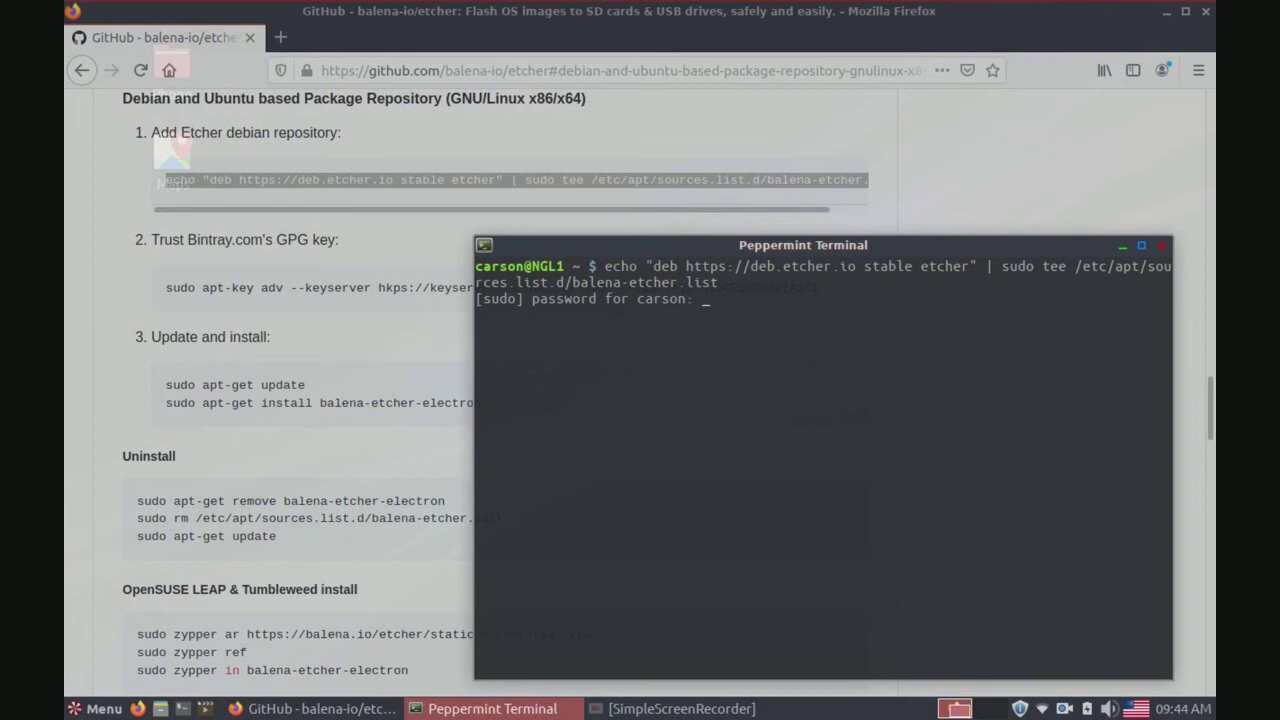
pyautogui.press('Return')
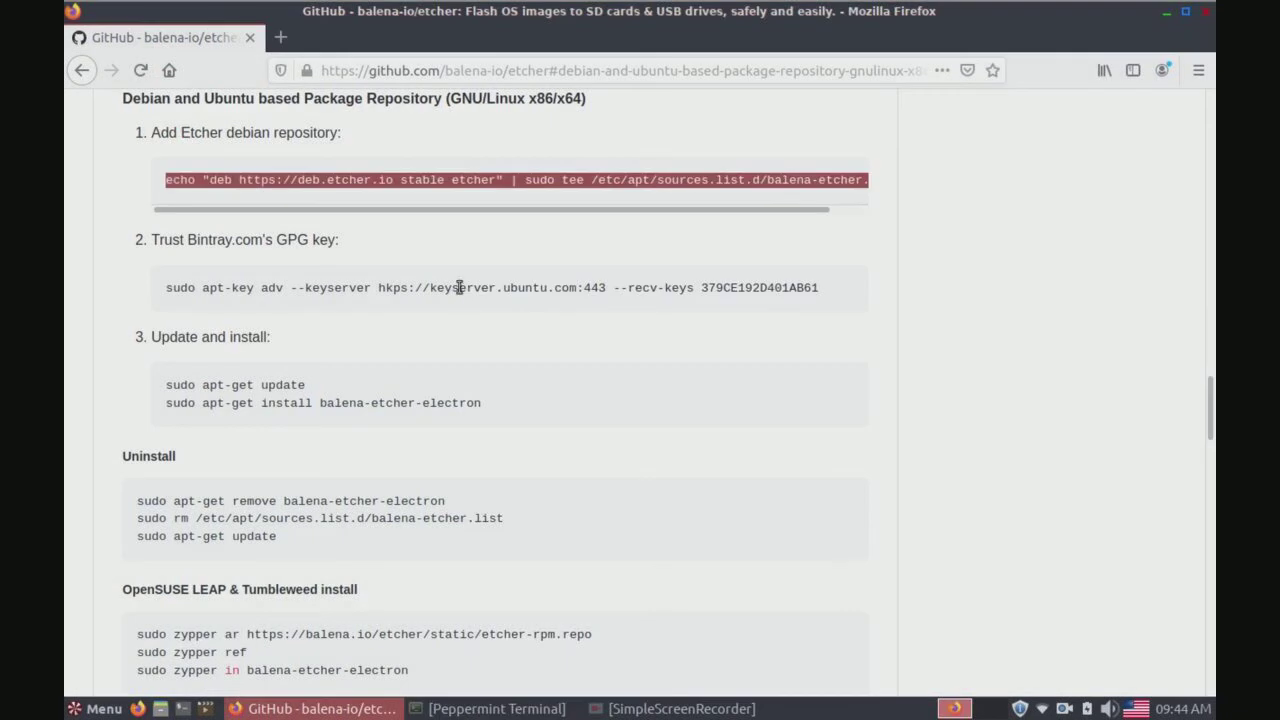
# Copy the apt-key command trusting Bintray's GPG key and paste it into the terminal.
pyautogui.rightClick(458, 288)
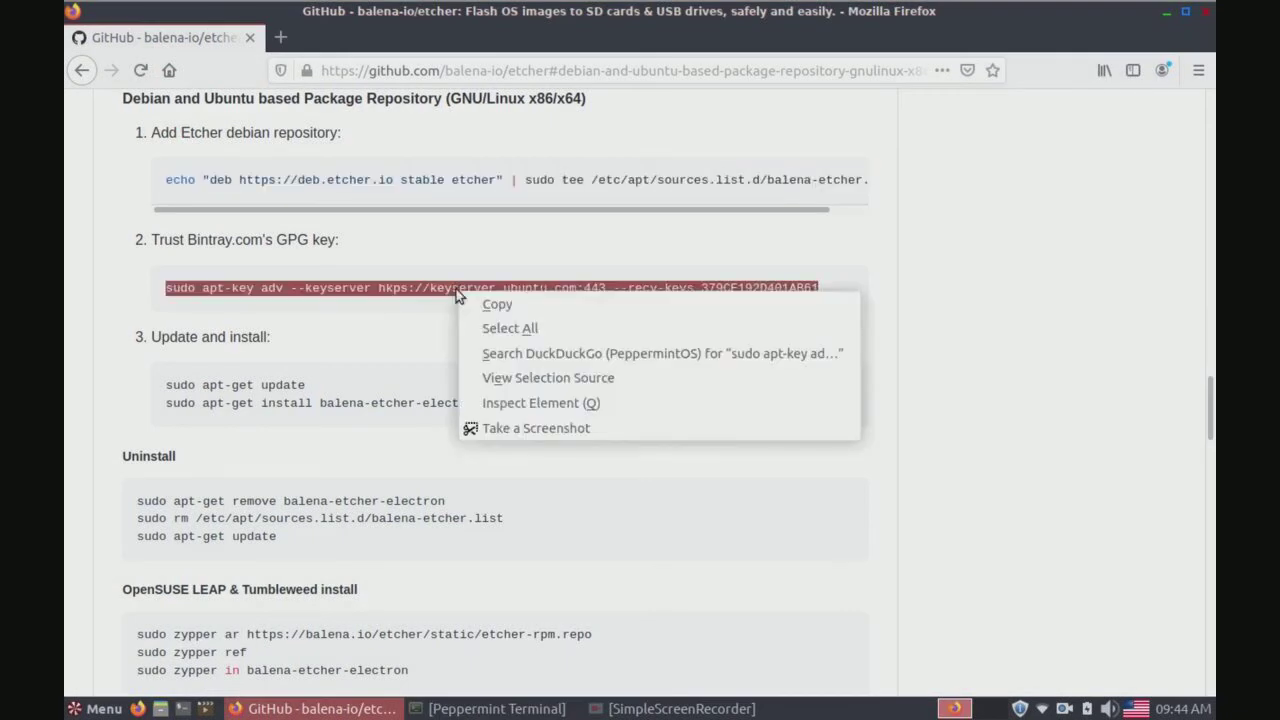
pyautogui.click(496, 304)
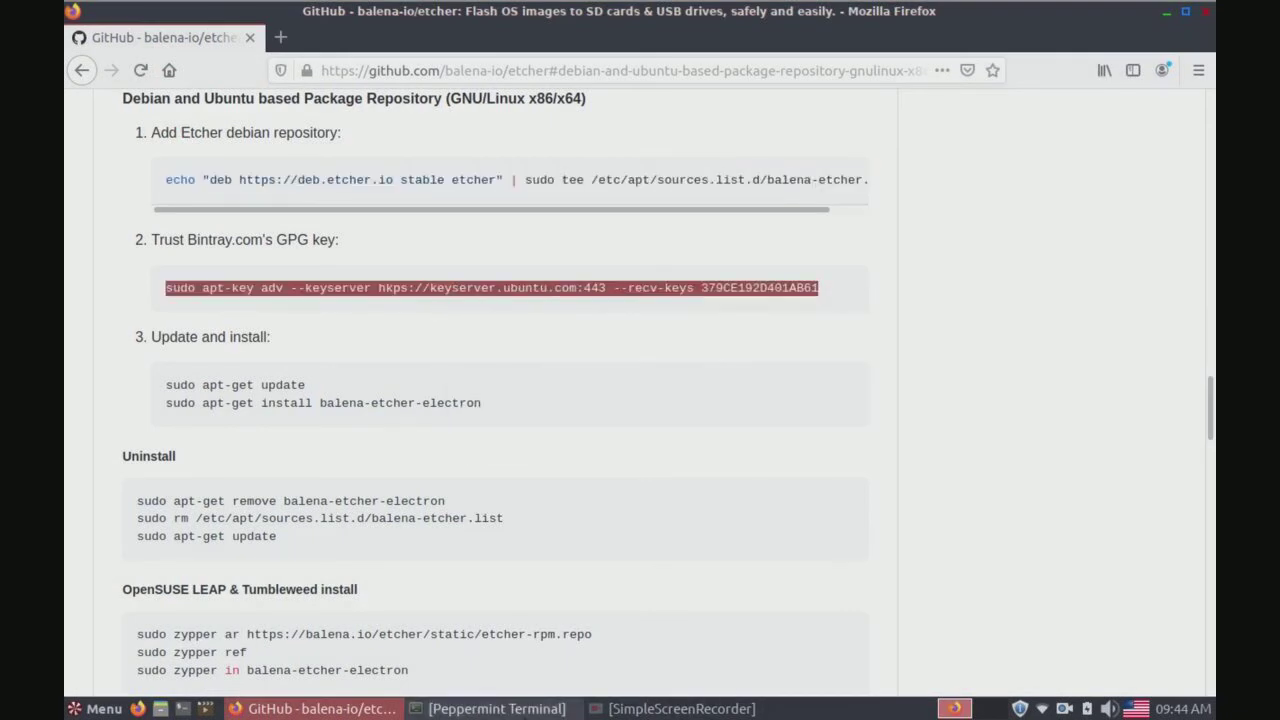
pyautogui.rightClick(735, 449)
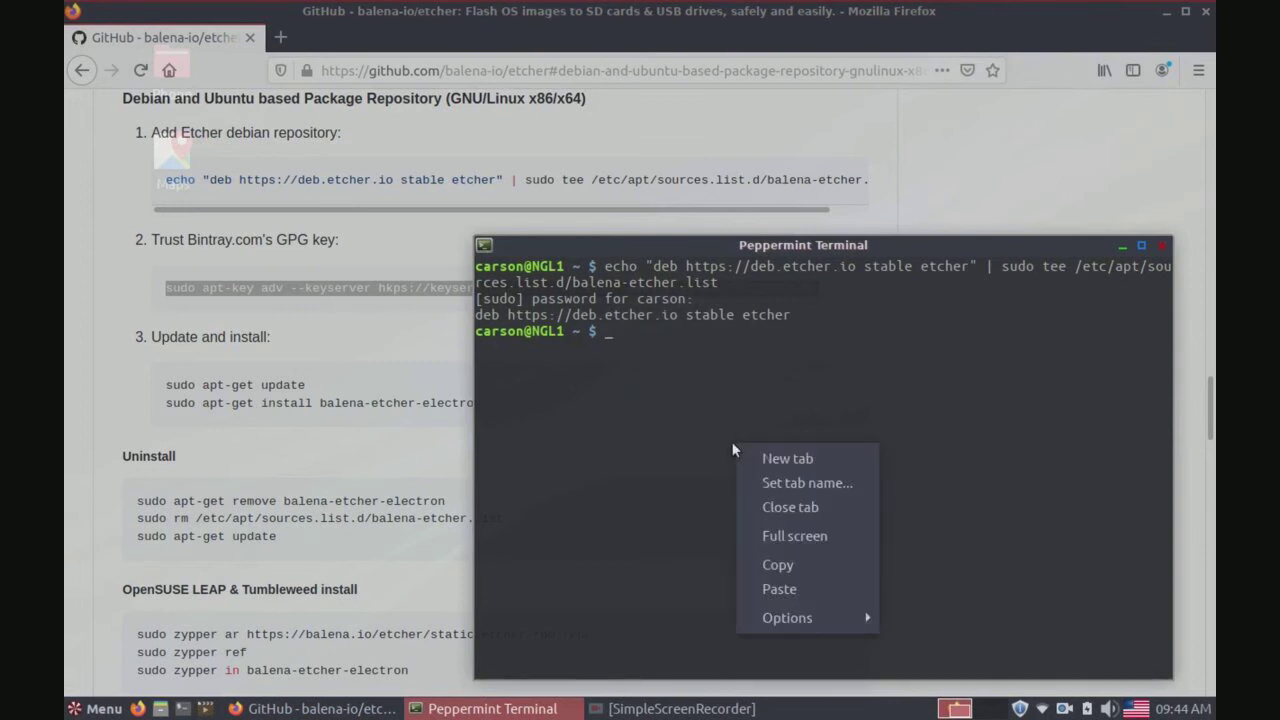
pyautogui.moveTo(807, 565)
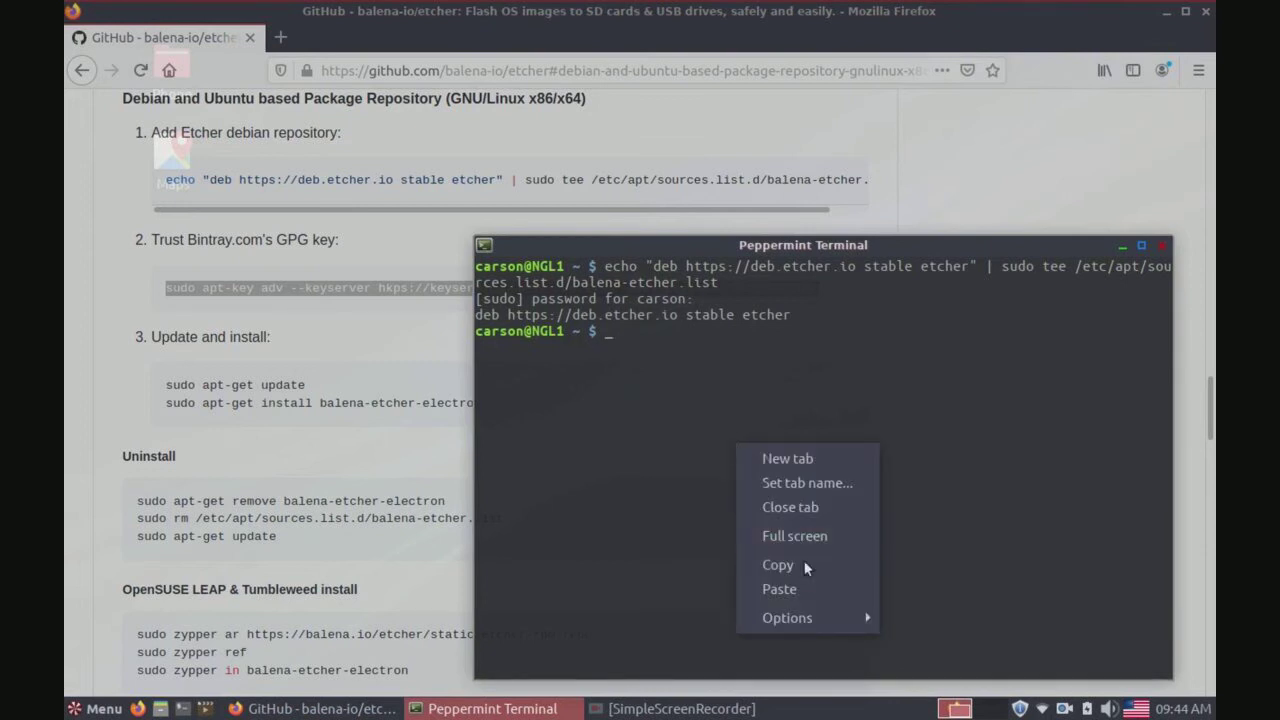
pyautogui.click(779, 589)
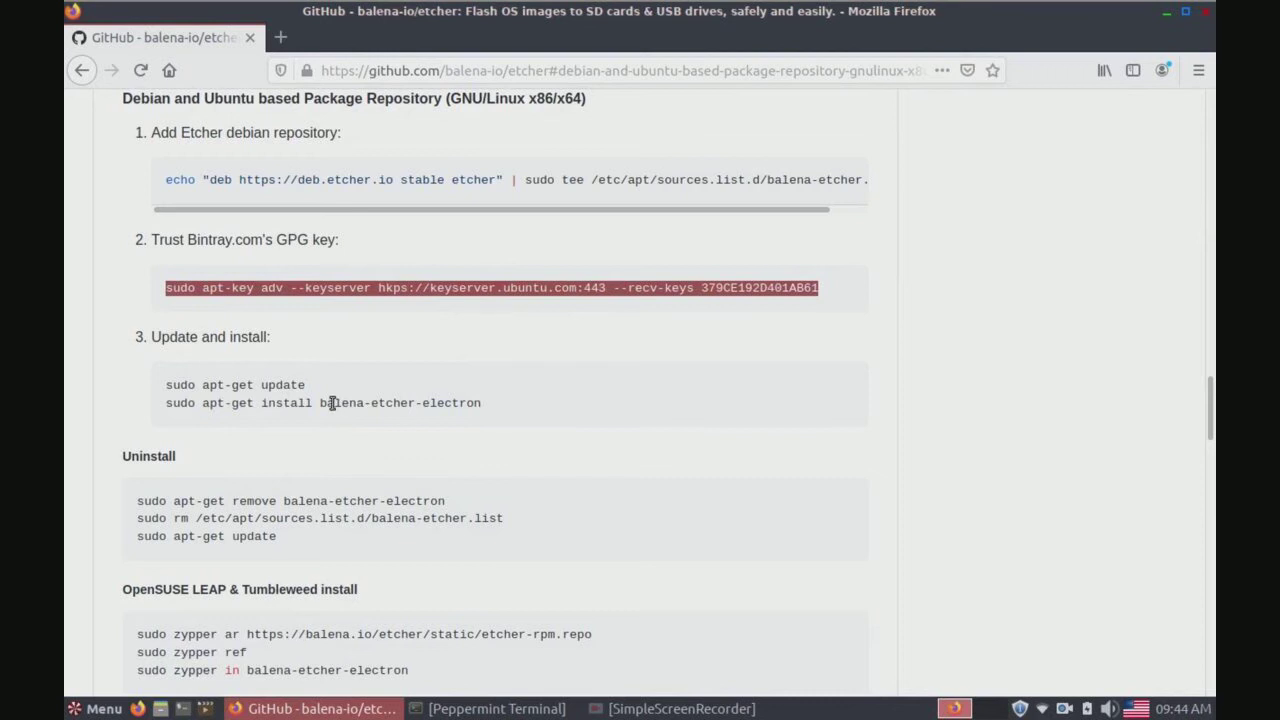
# Copy the 'apt-get install balena-etcher-electron' line from the GitHub instructions.
pyautogui.rightClick(330, 403)
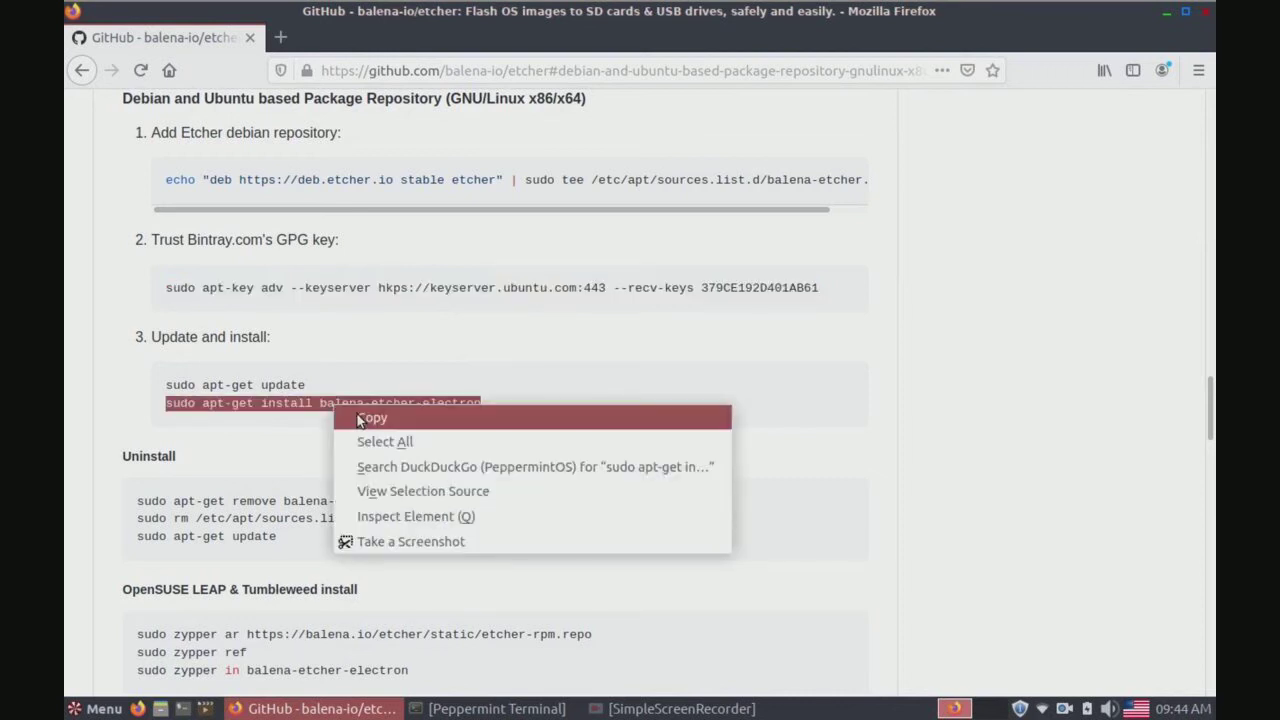
pyautogui.click(372, 418)
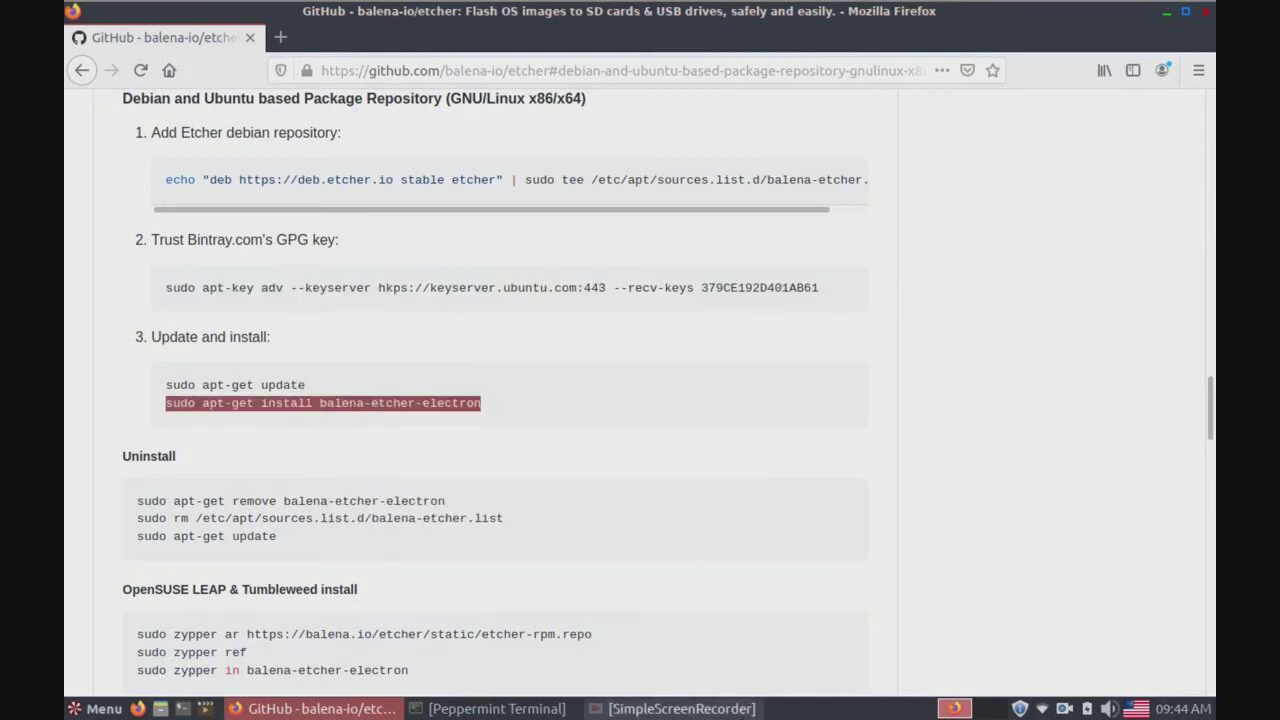
pyautogui.click(490, 708)
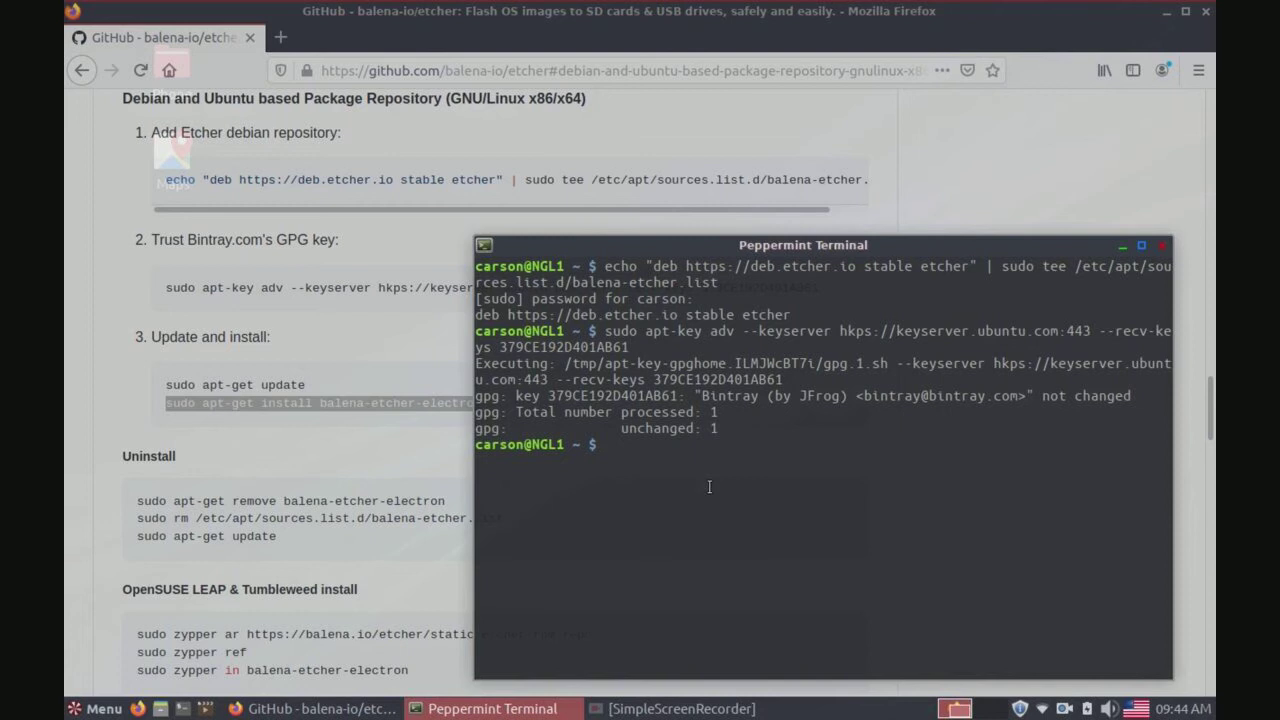
# Run 'sudo apt-get update' until package lists finish reading.
pyautogui.write('sud')
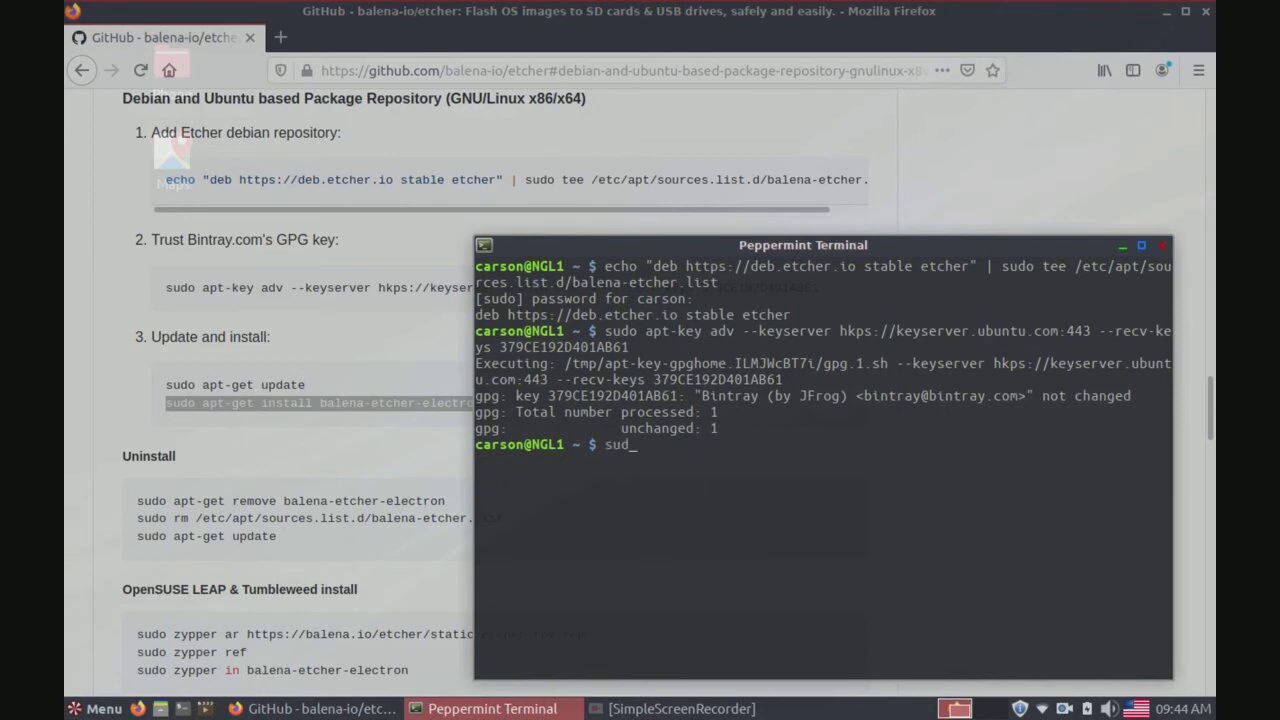
pyautogui.write('o apt-get')
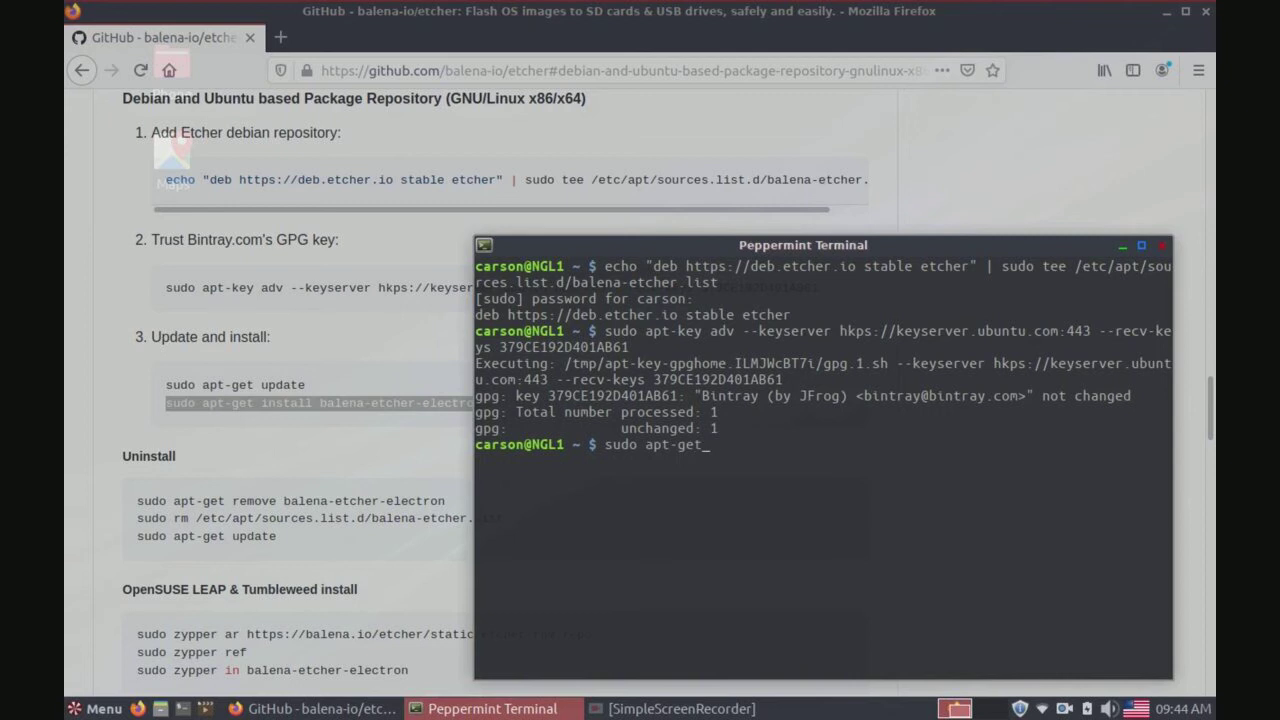
pyautogui.write('upd')
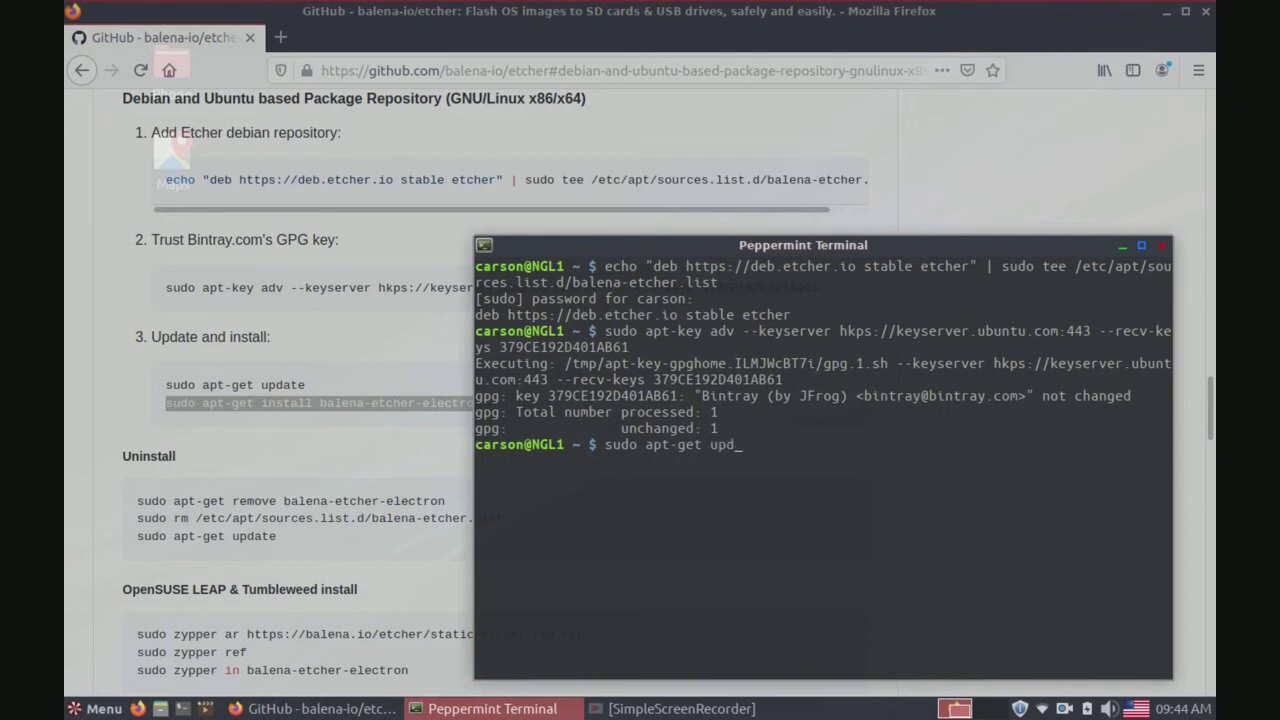
pyautogui.write('ate')
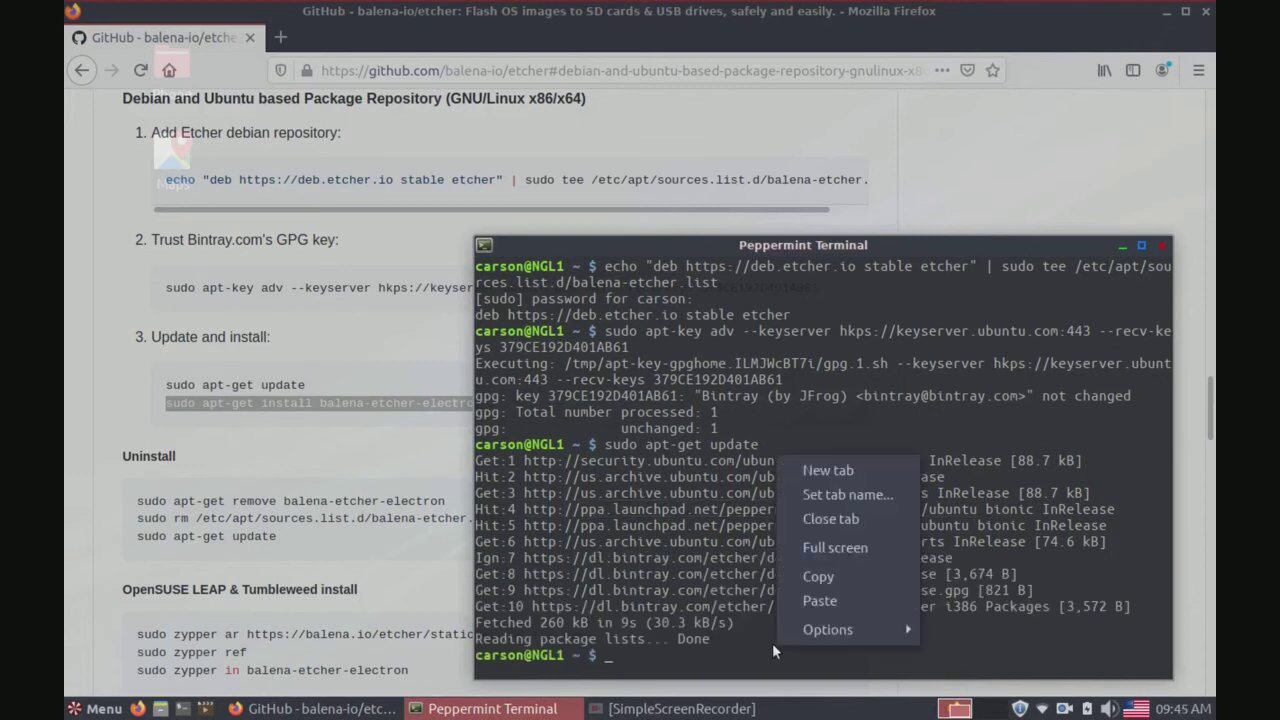
# Paste and run 'sudo apt-get install balena-etcher-electron', installing 1.5.100, then type exit.
pyautogui.click(819, 600)
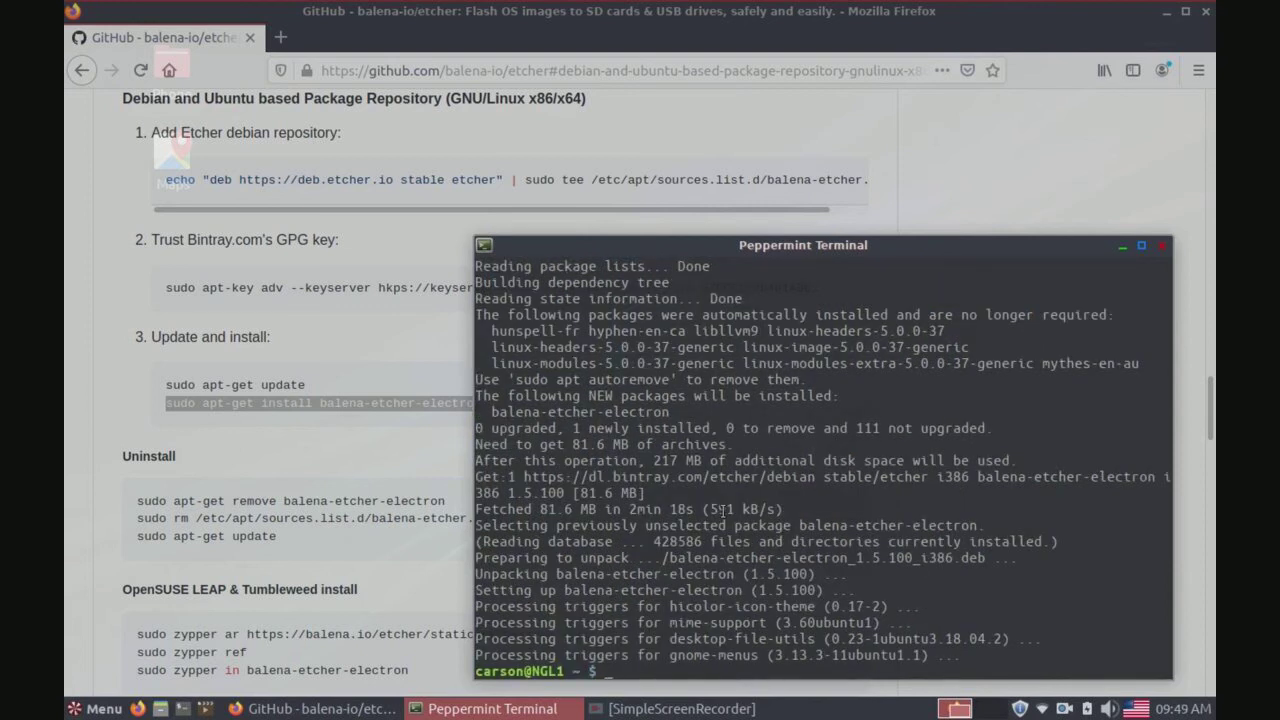
pyautogui.write('edx')
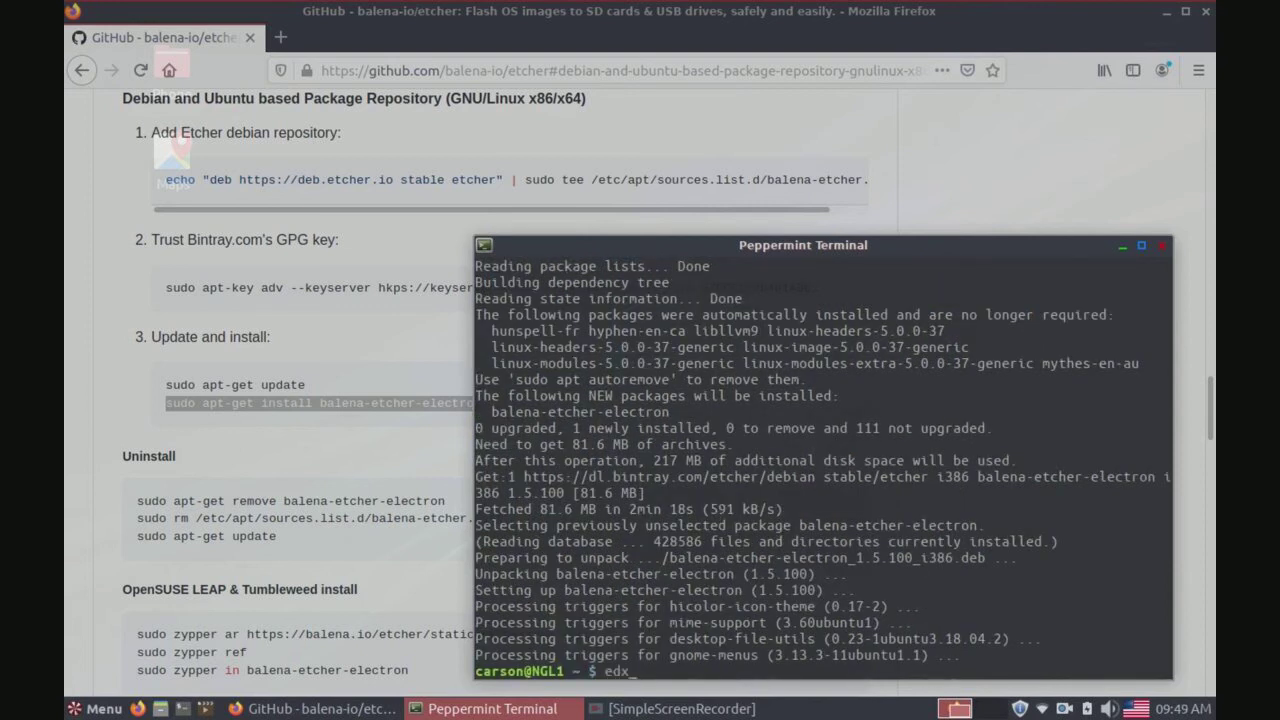
pyautogui.write('exit')
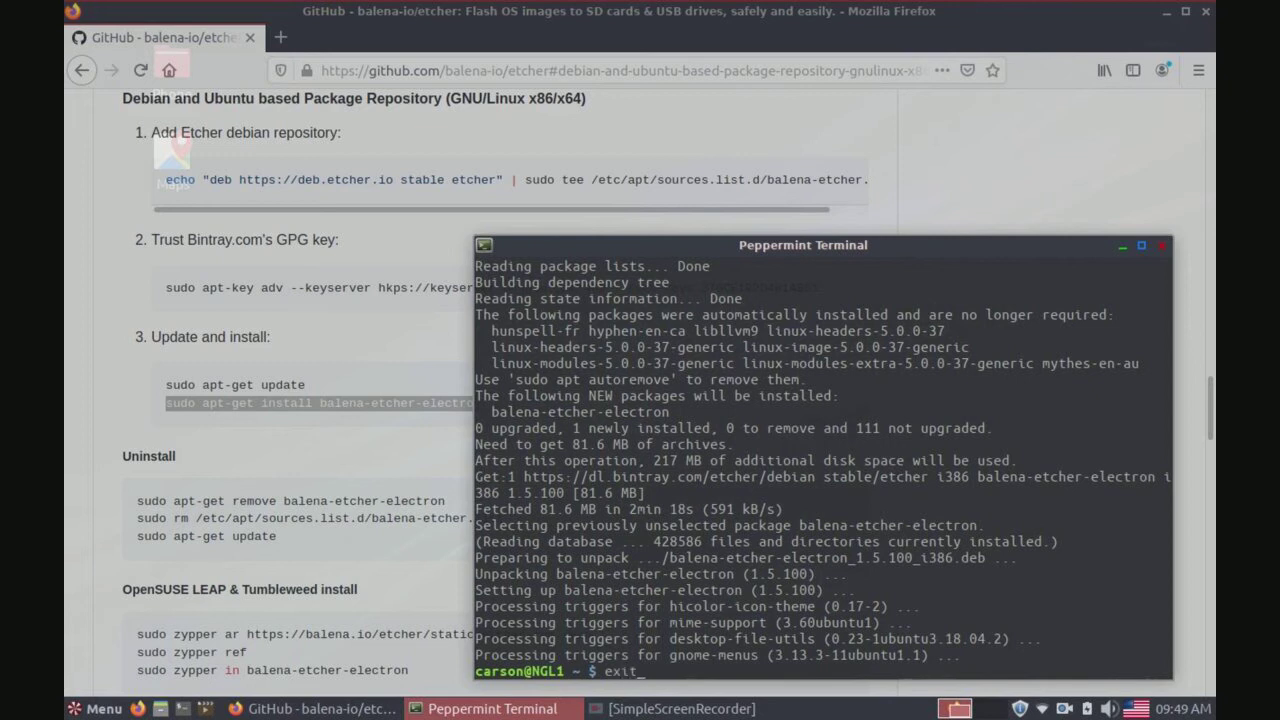
# Close the terminal window and the Firefox GitHub page.
pyautogui.click(1162, 245)
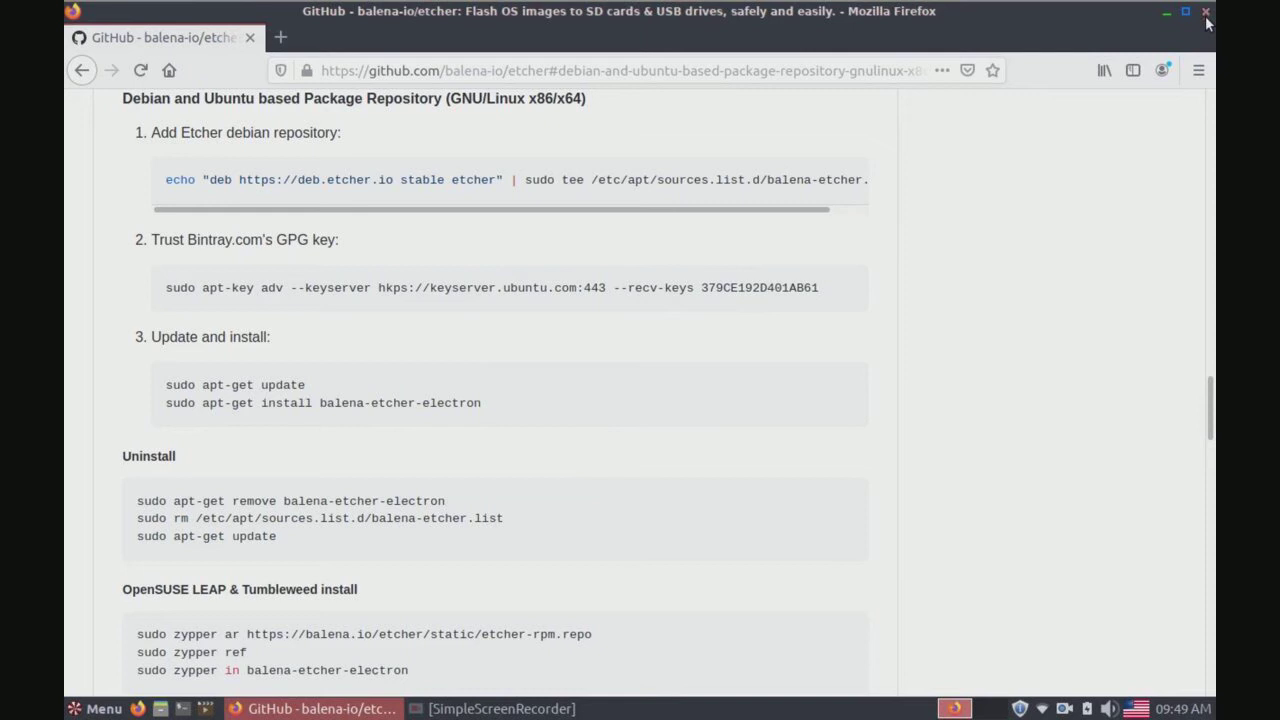
pyautogui.click(1206, 11)
pyautogui.write('e')
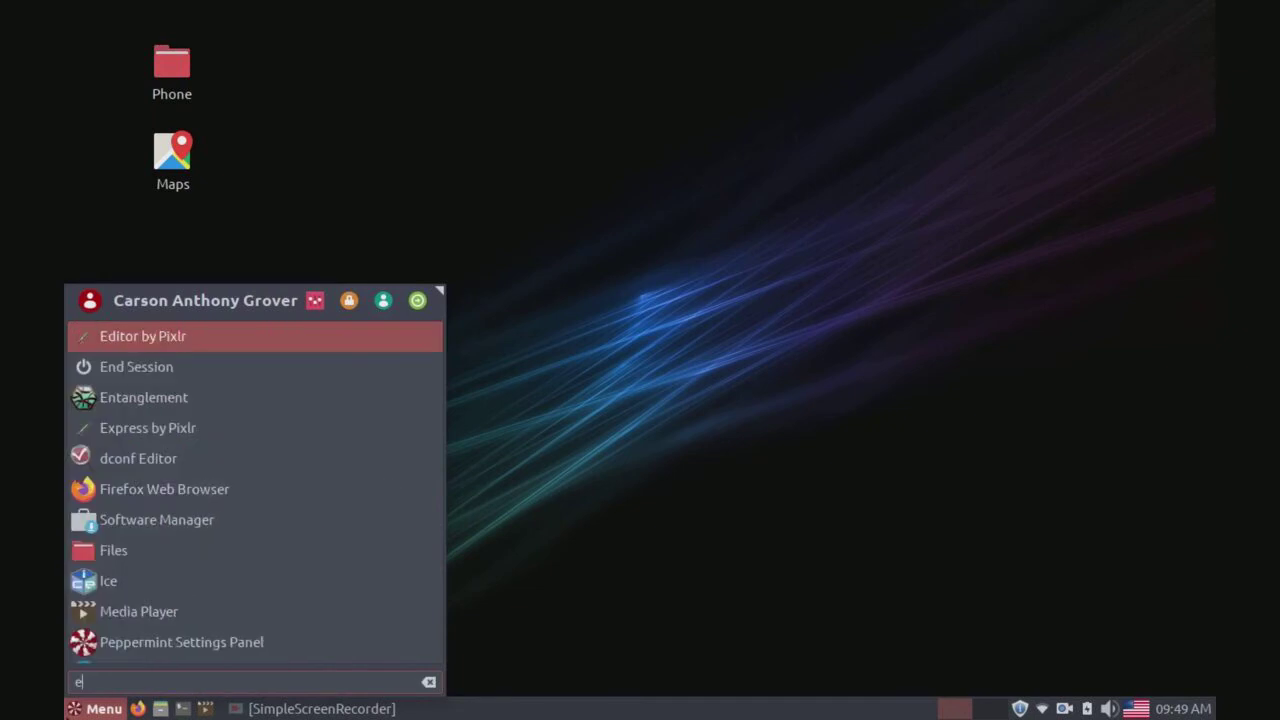
# Search the application menu for 'etcher' and launch balenaEtcher.
pyautogui.write('t')
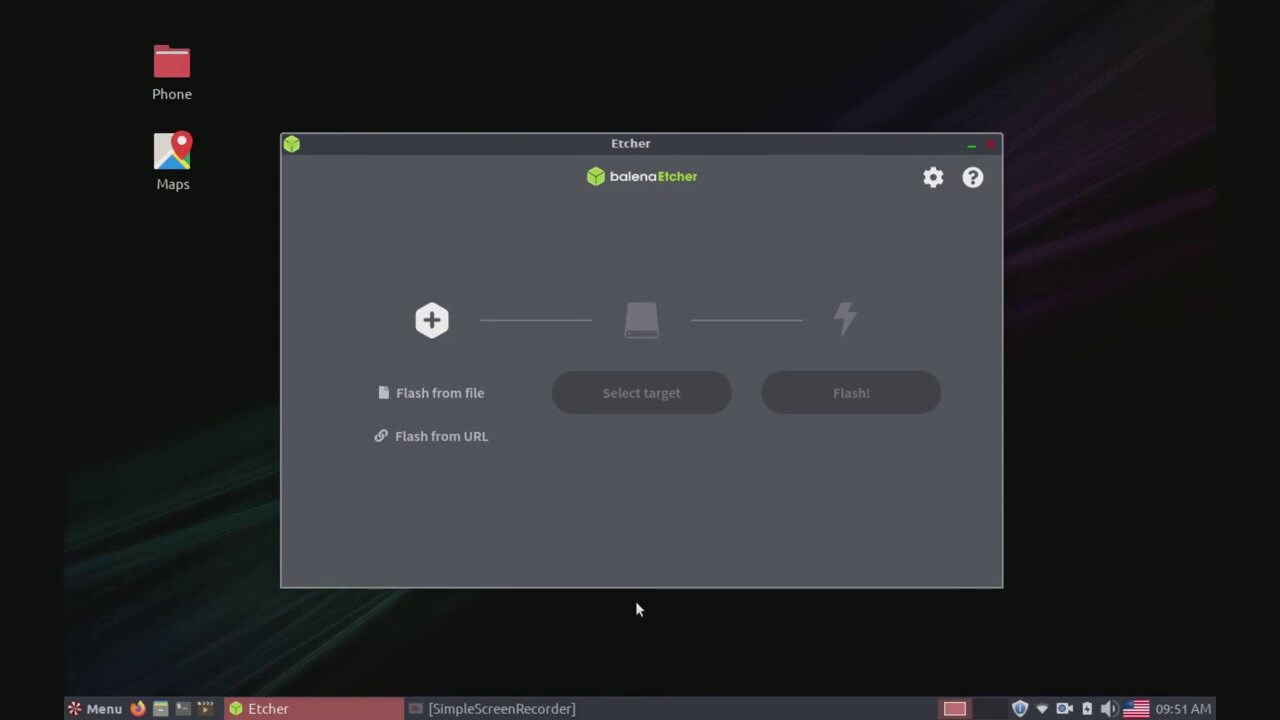
pyautogui.moveTo(611, 575)
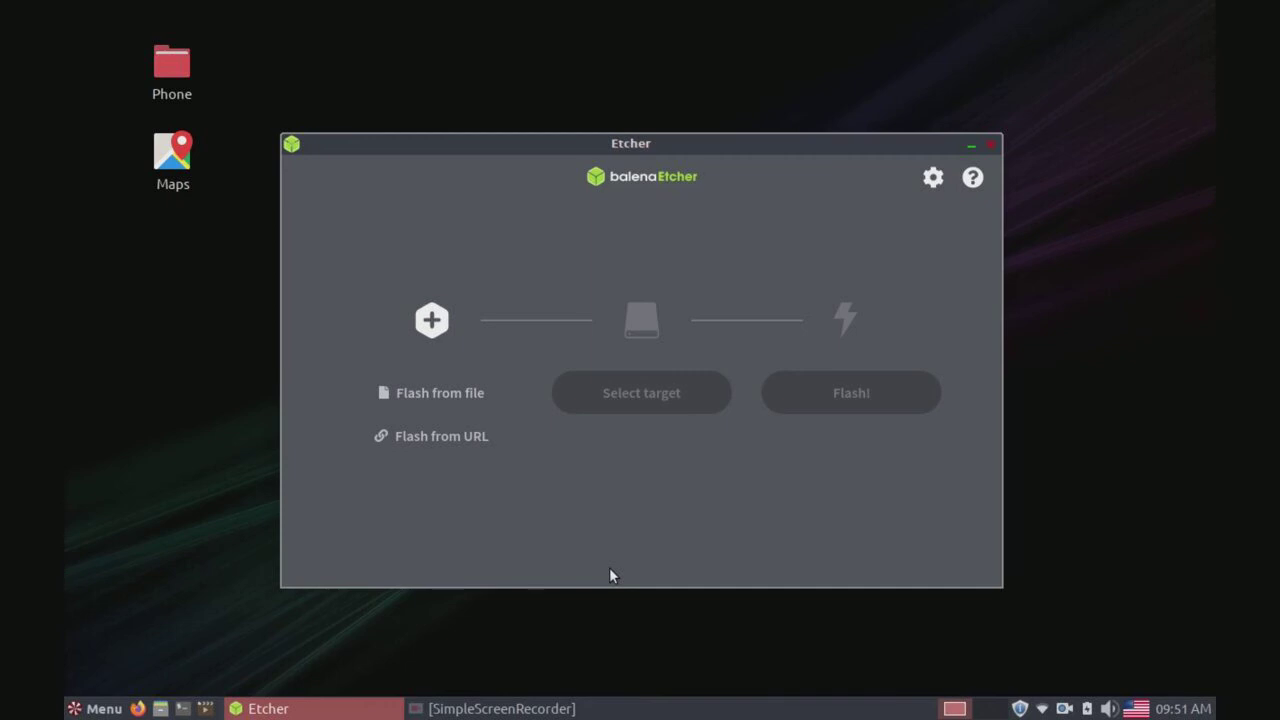
pyautogui.moveTo(566, 527)
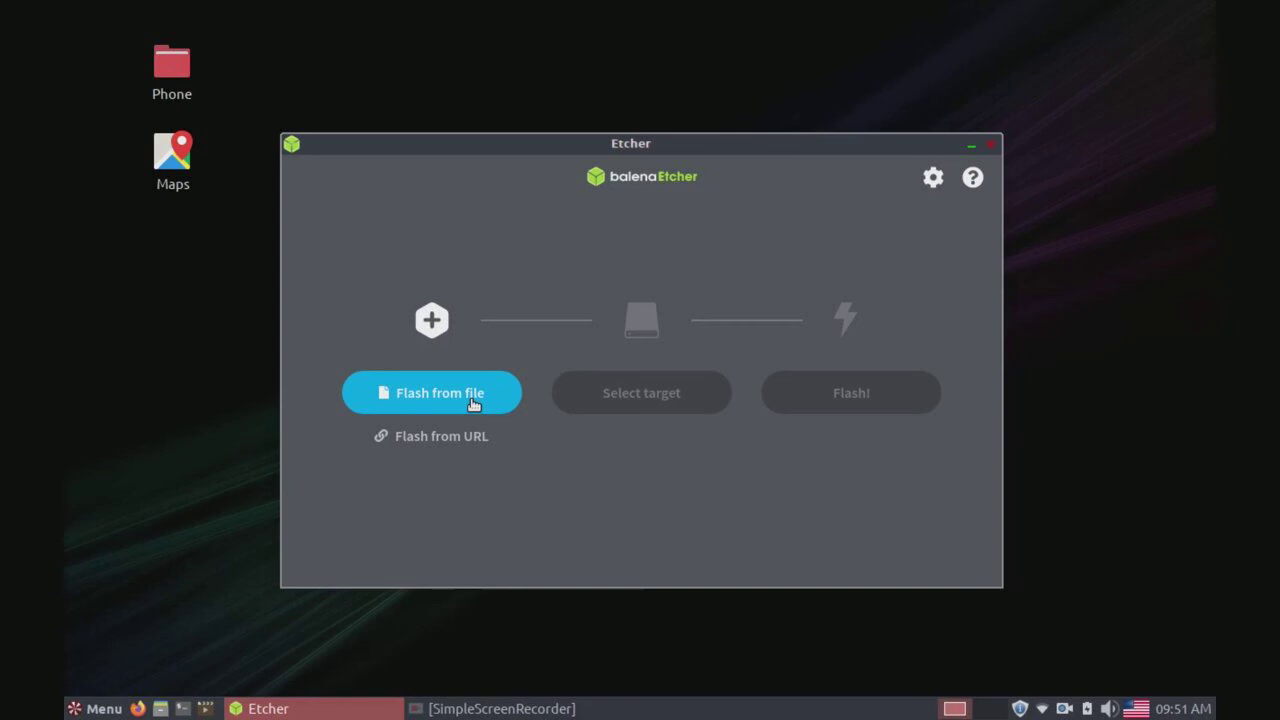
# Flash from file, picking bionicpup32-8.0+23-uefi.iso from the Recent list.
pyautogui.click(431, 392)
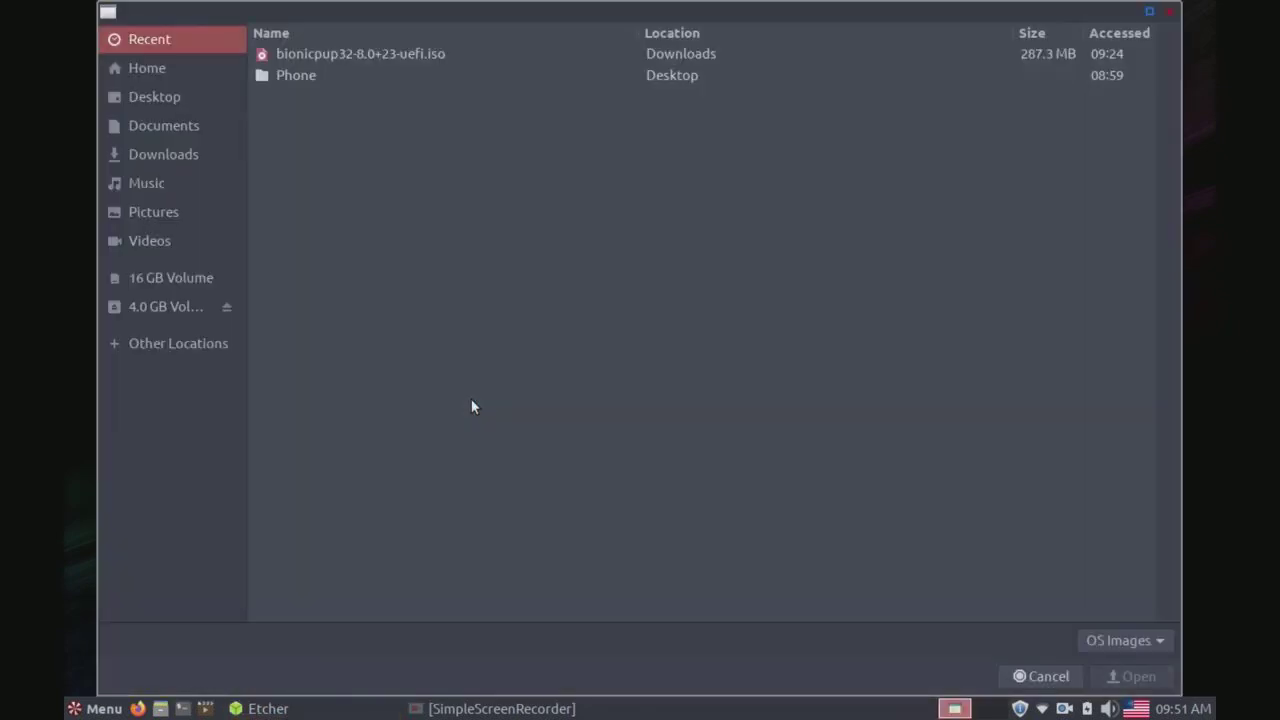
pyautogui.moveTo(400, 66)
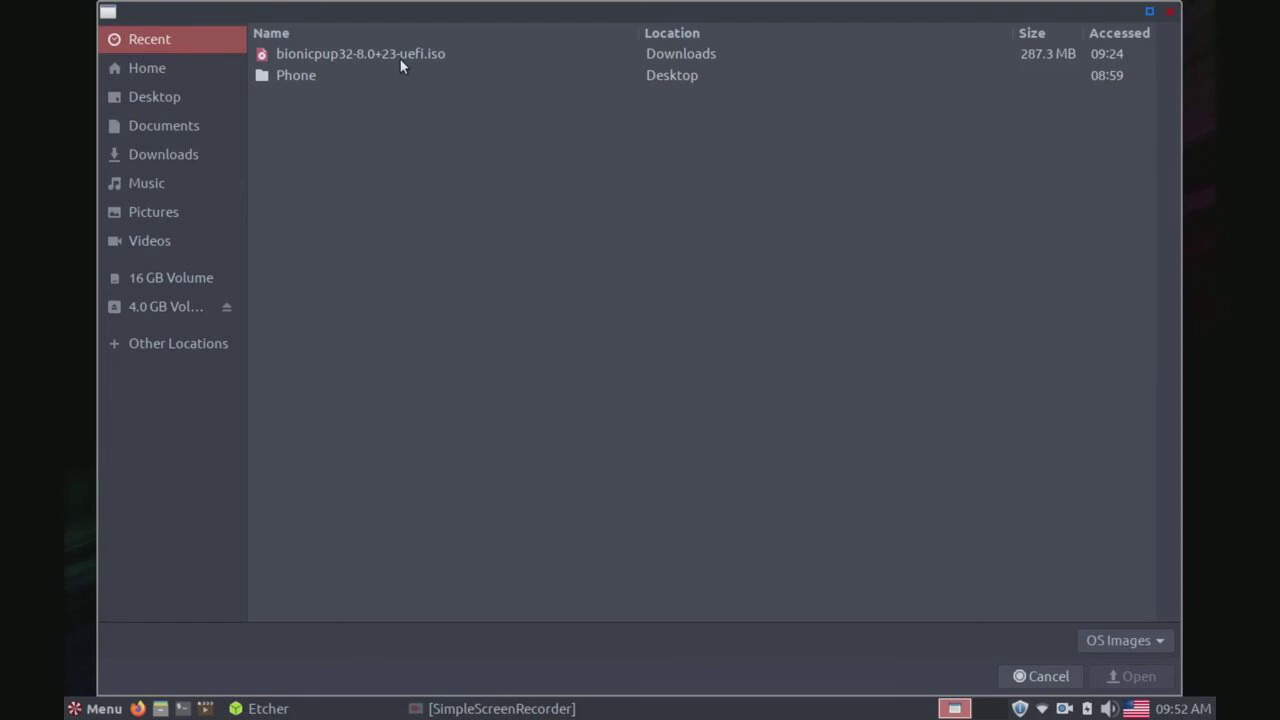
pyautogui.click(360, 53)
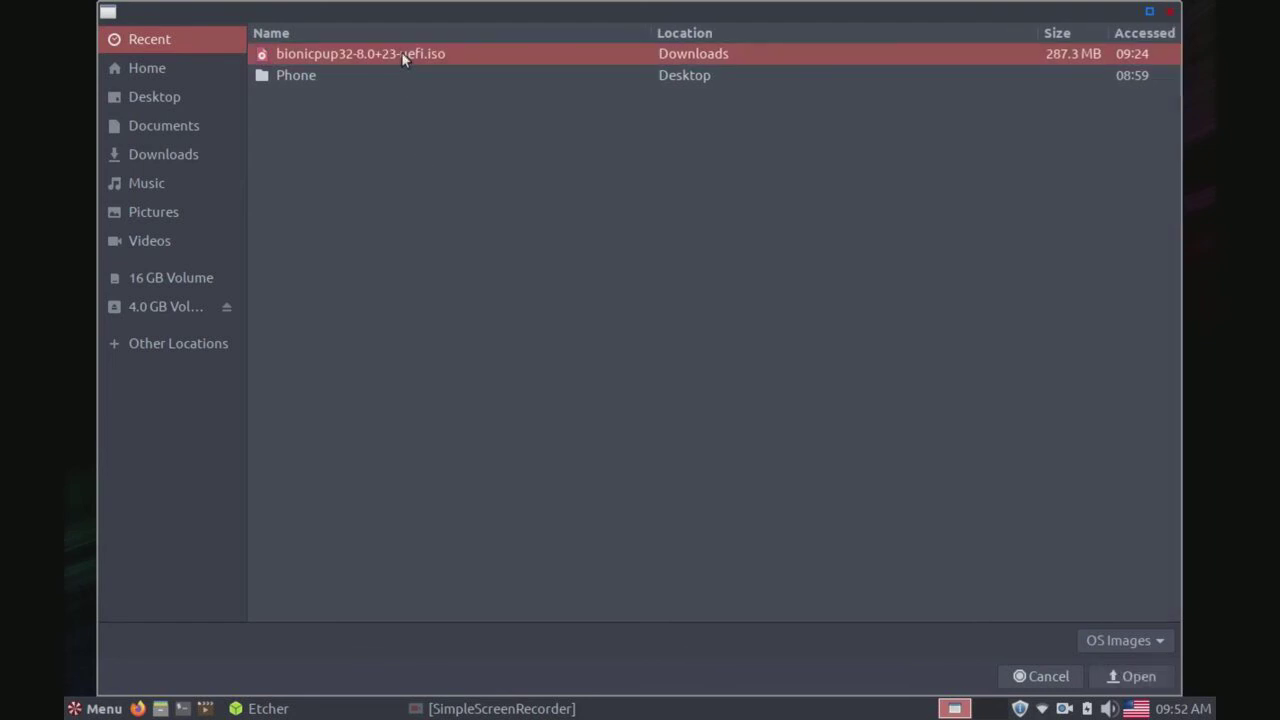
pyautogui.moveTo(1120, 667)
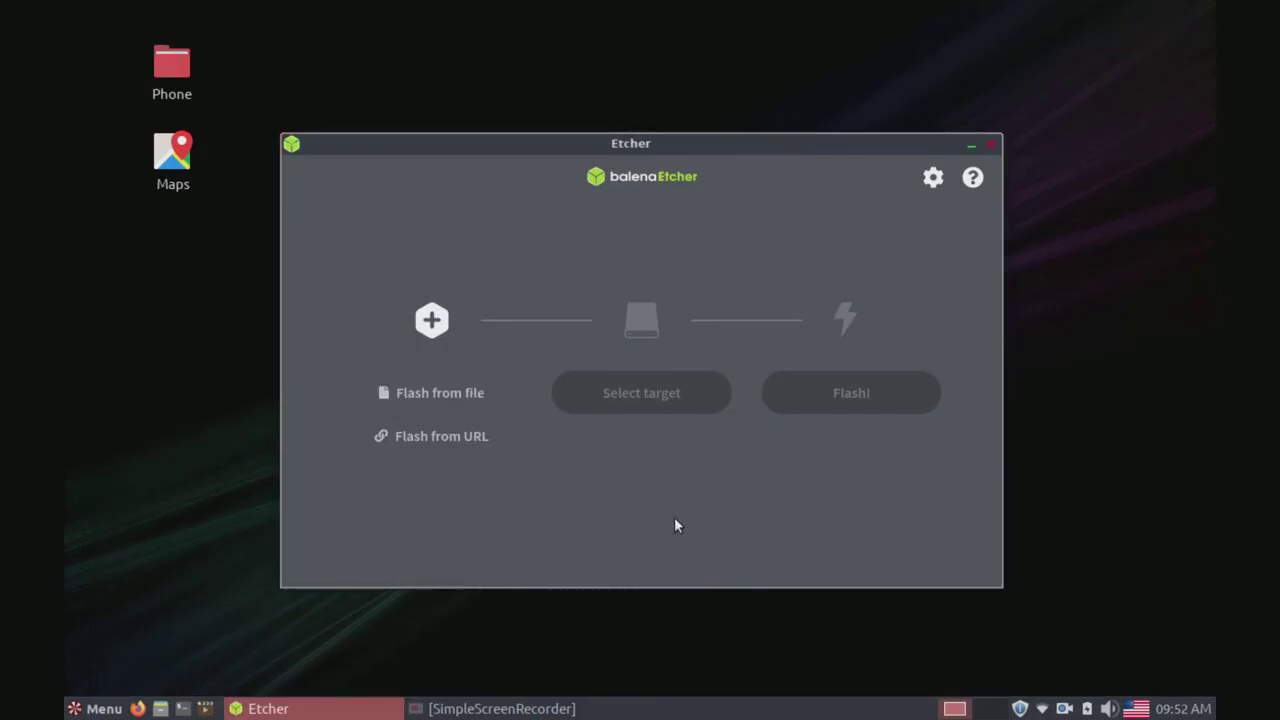
pyautogui.click(440, 392)
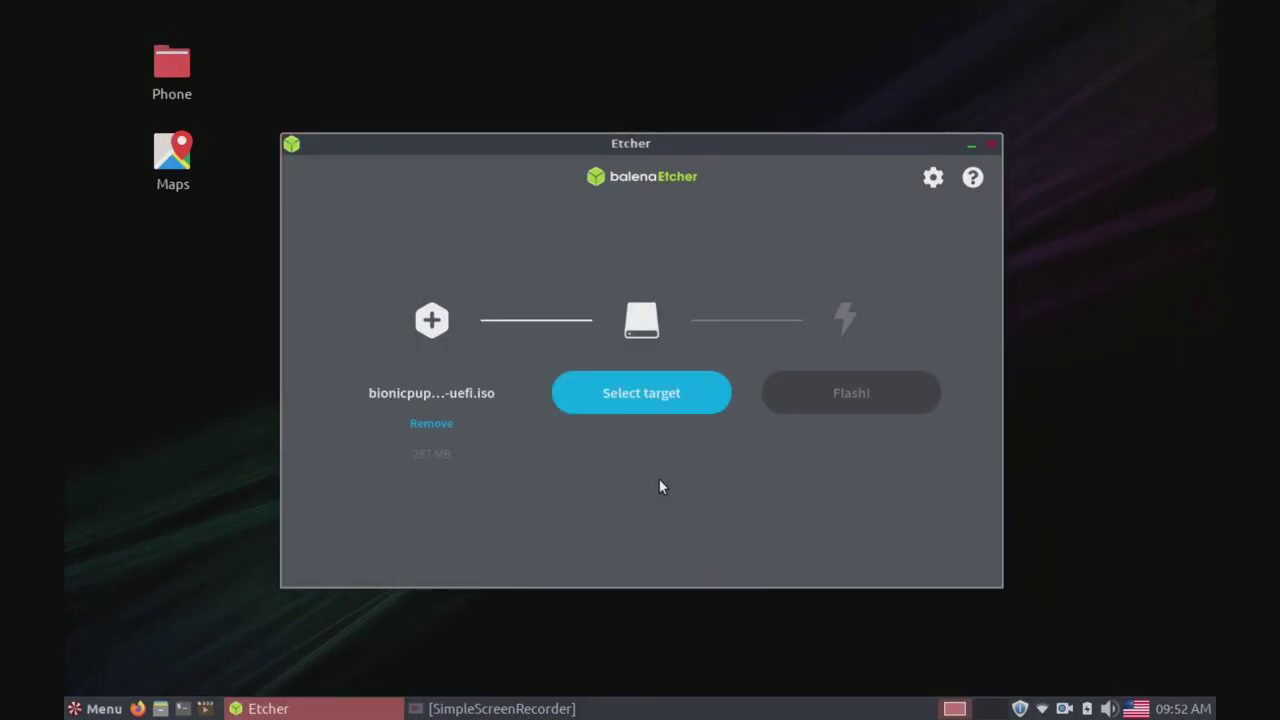
pyautogui.moveTo(641, 392)
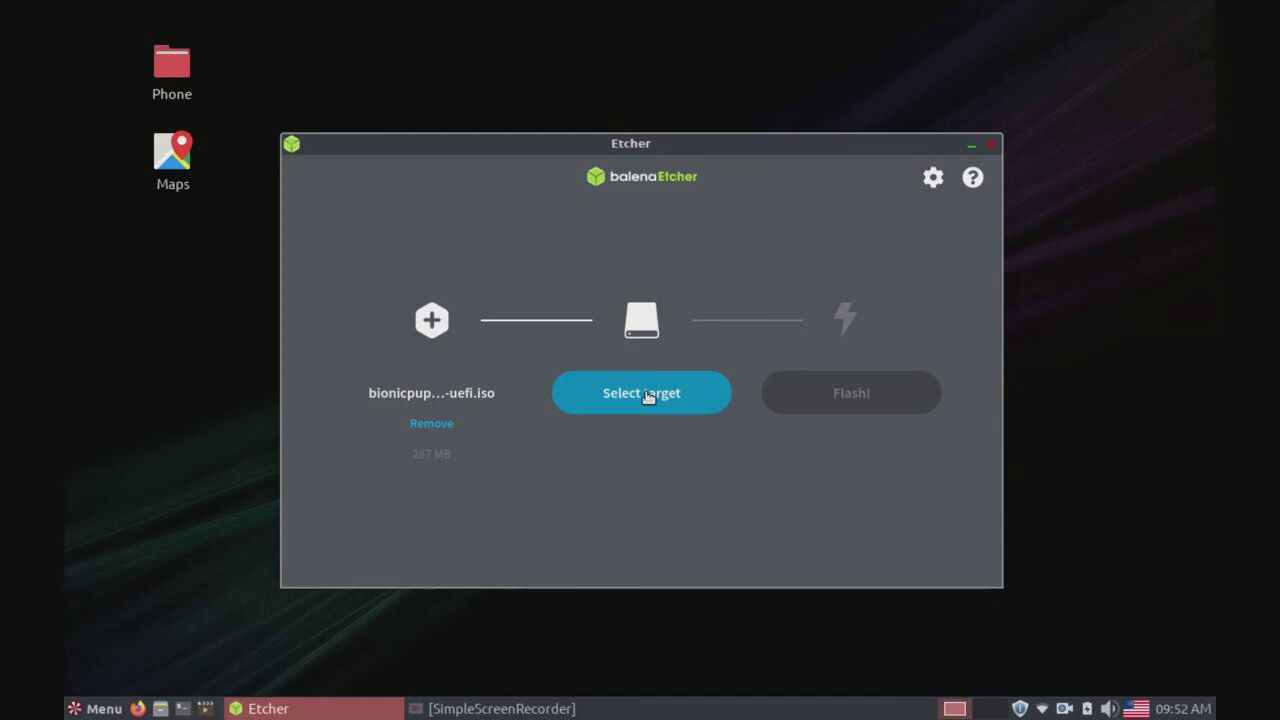
# Pick the 4.03 GB Generic Flash Disk (/dev/sdb) under Select target and confirm.
pyautogui.click(641, 392)
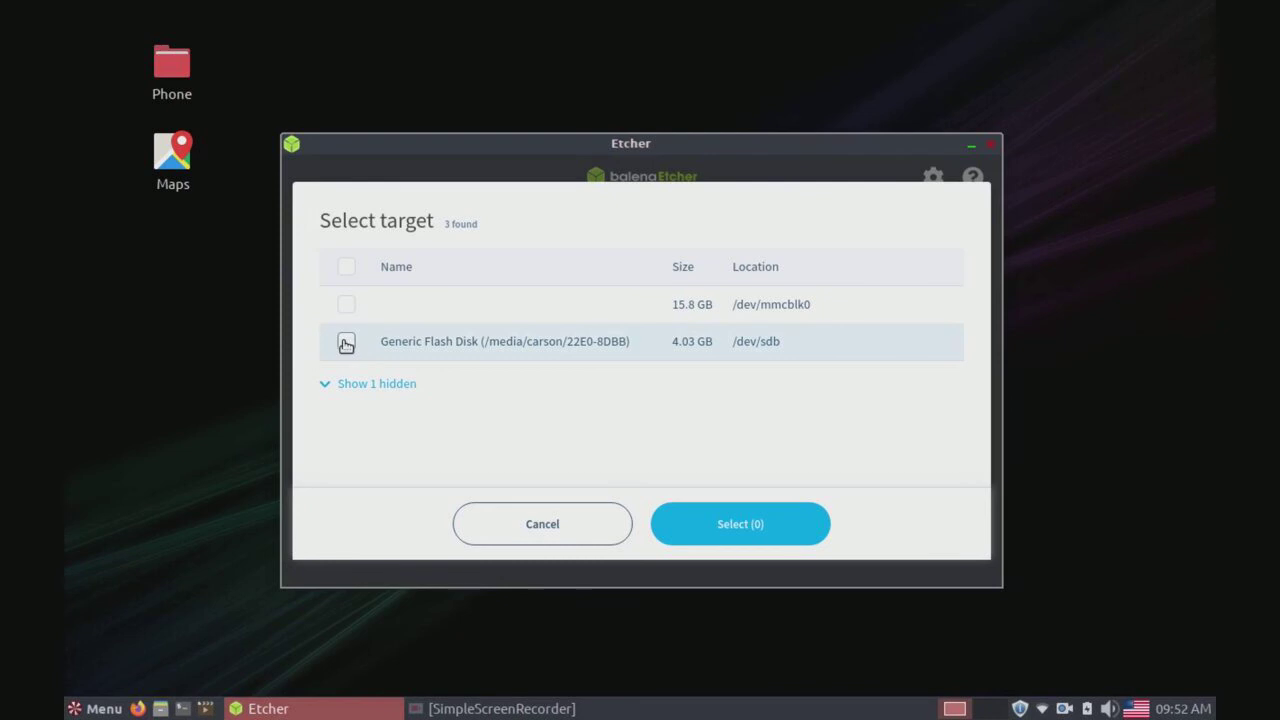
pyautogui.click(346, 341)
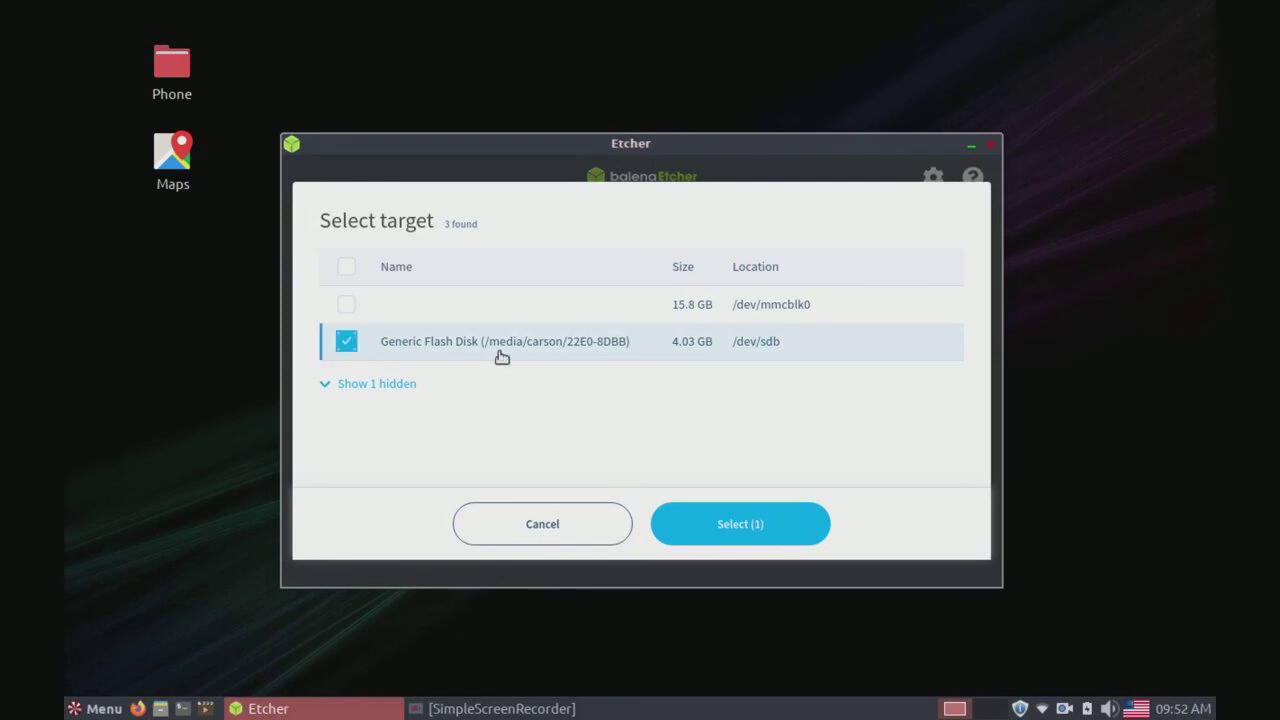
pyautogui.moveTo(740, 523)
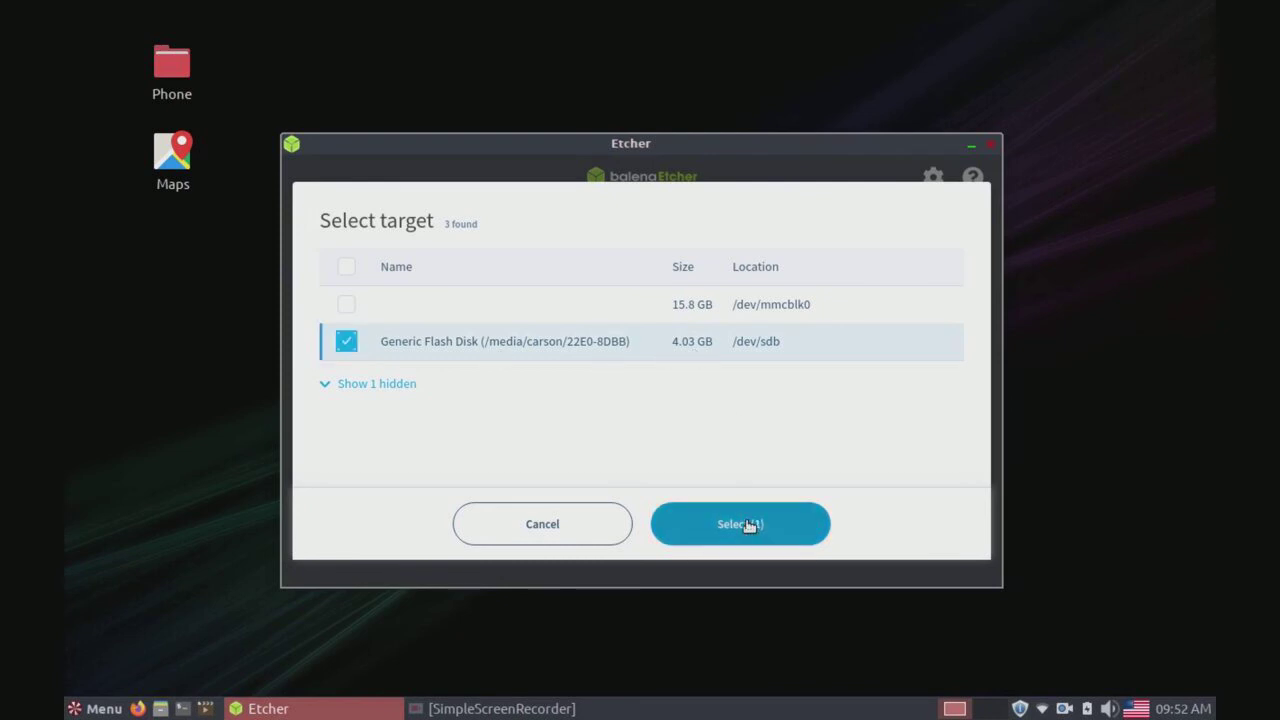
pyautogui.click(740, 523)
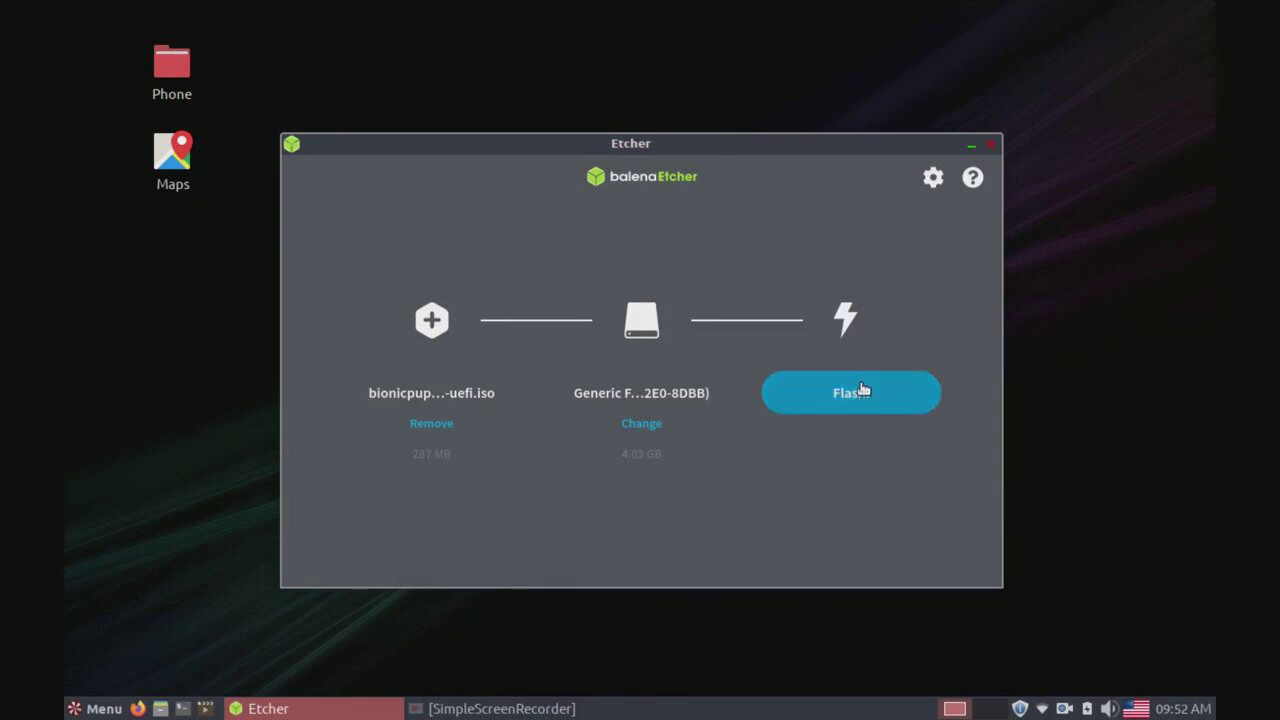
# Flash the bionicpup ISO to the flash drive, authenticating with the administrator password.
pyautogui.click(850, 391)
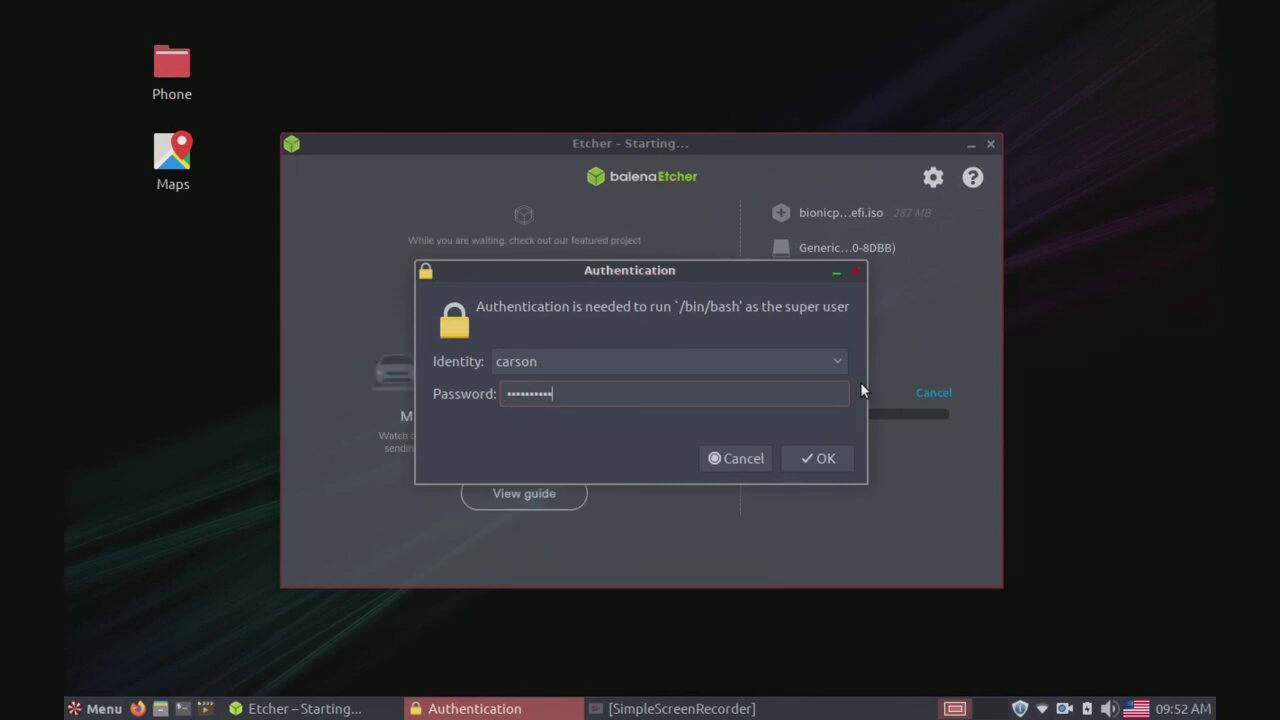
pyautogui.click(817, 458)
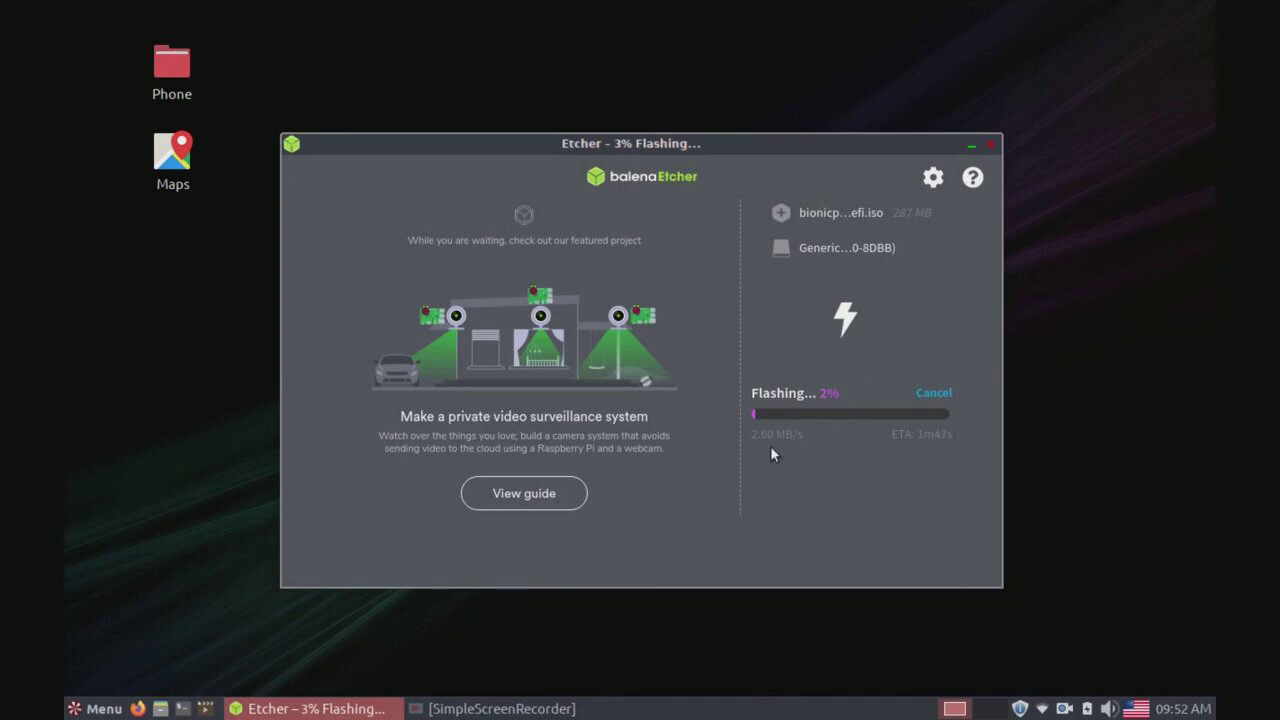
pyautogui.click(492, 708)
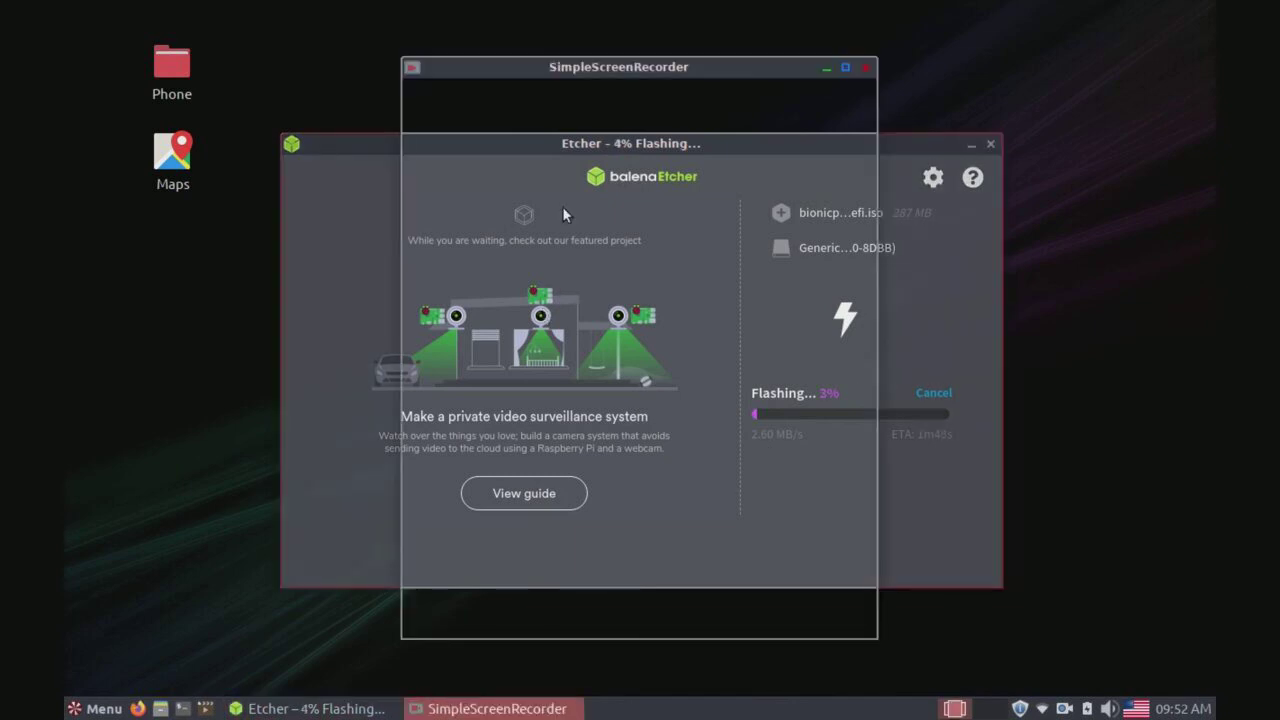